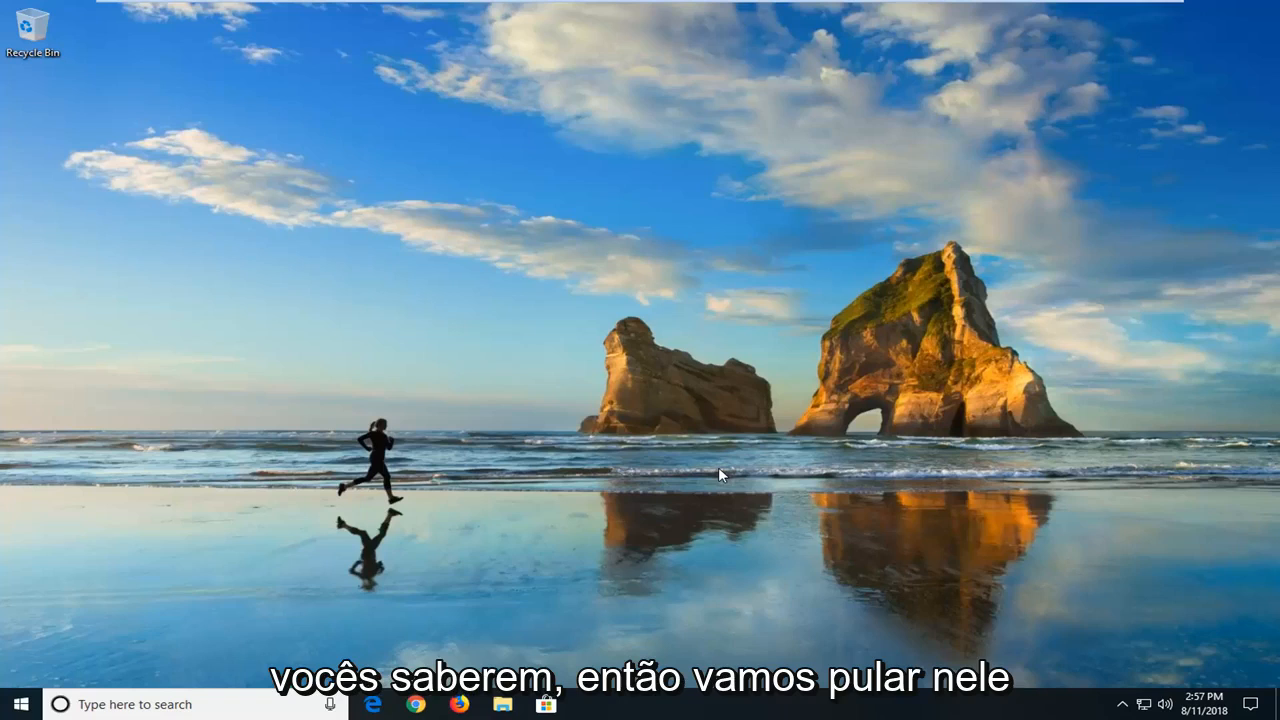
mouse_move(506, 418)
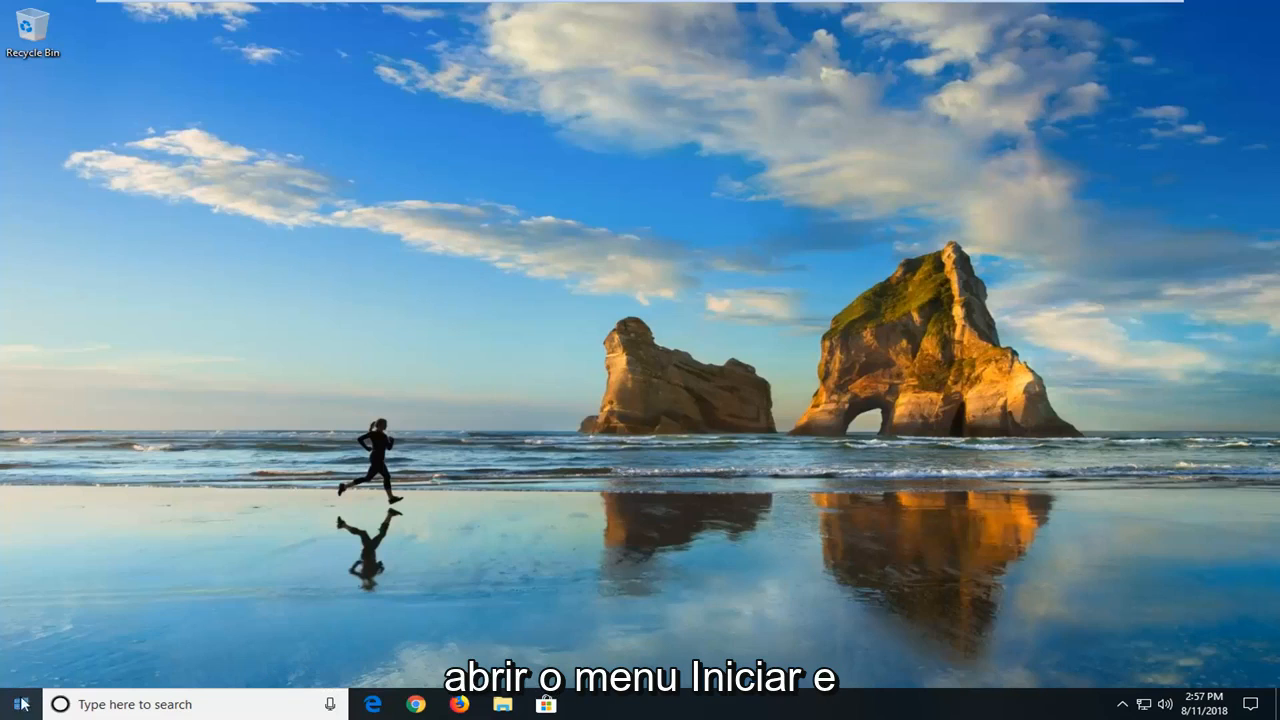
- Search the Start menu for 'trouble' to find Troubleshoot settings
click(18, 705)
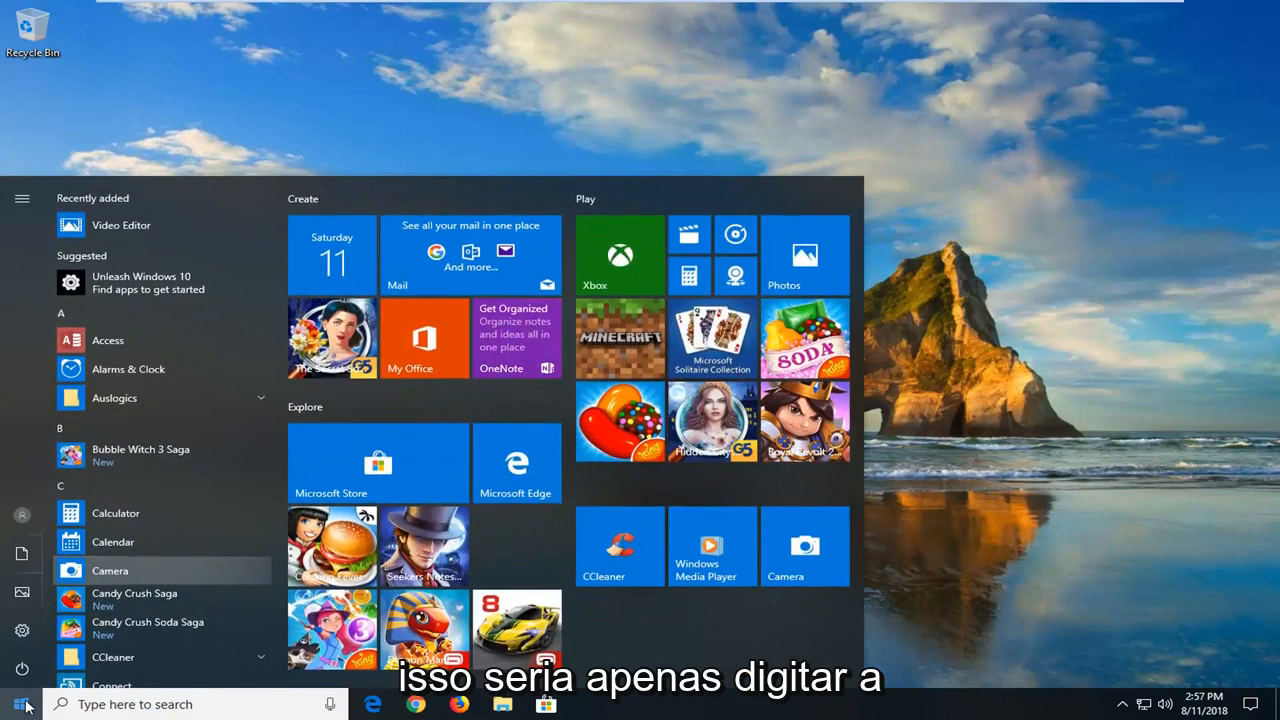
text(troubleshoot)
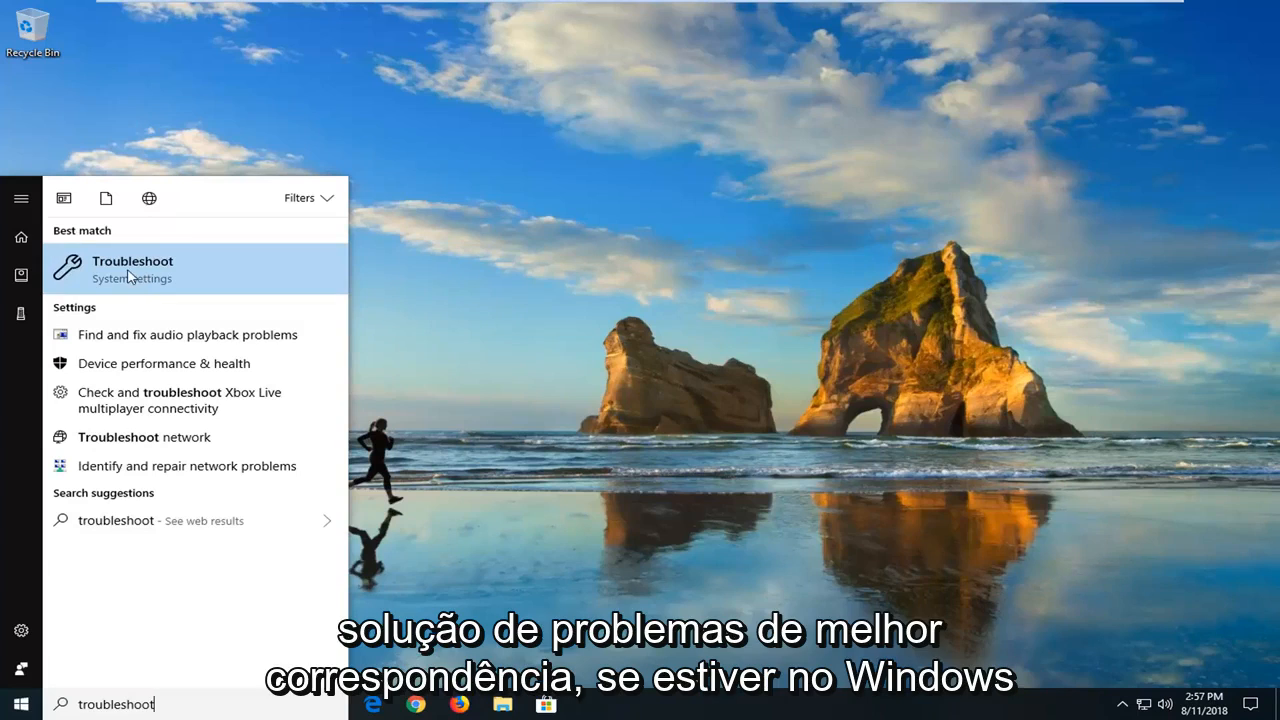
- Open Troubleshoot settings and select the Windows Update troubleshooter entry
click(132, 261)
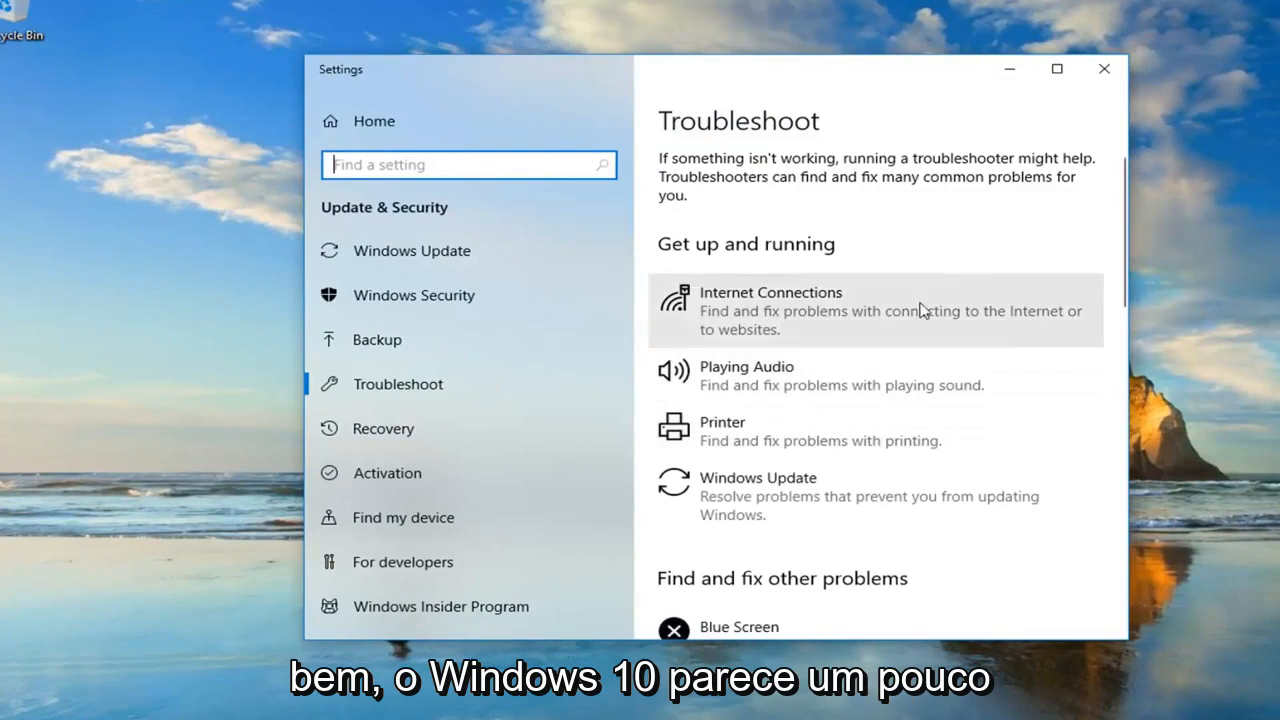
mouse_move(732, 260)
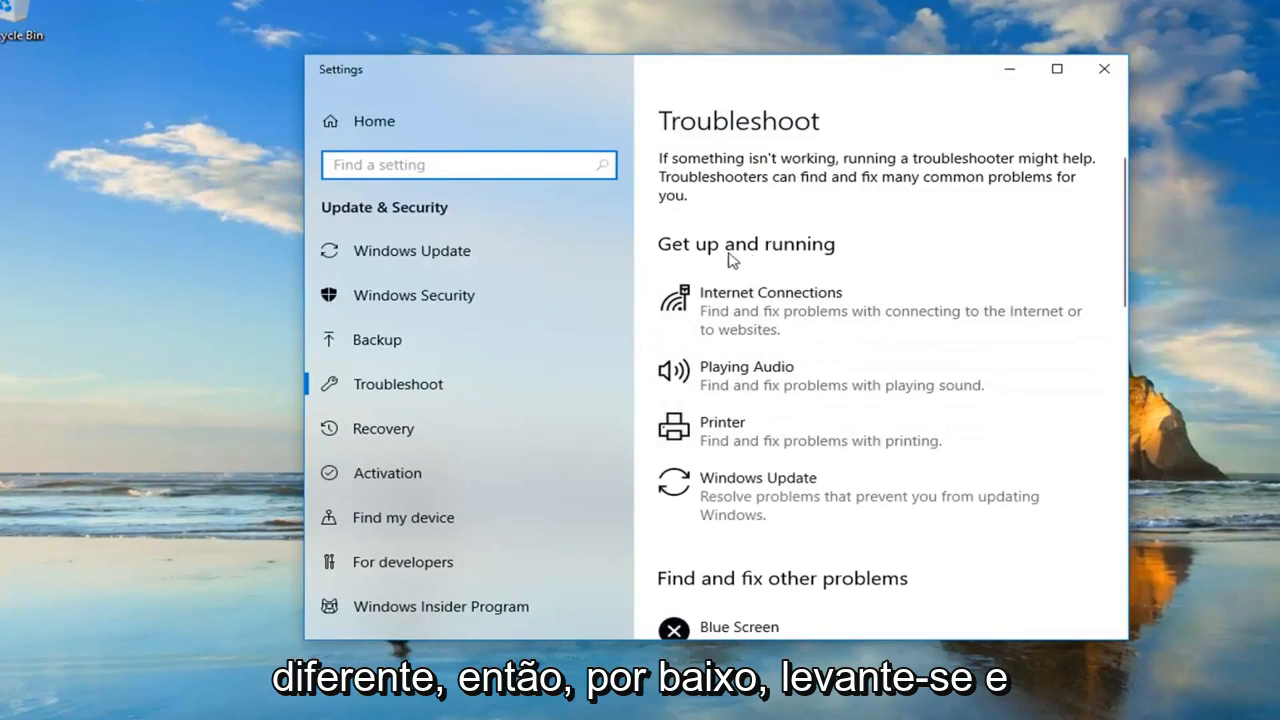
mouse_move(728, 500)
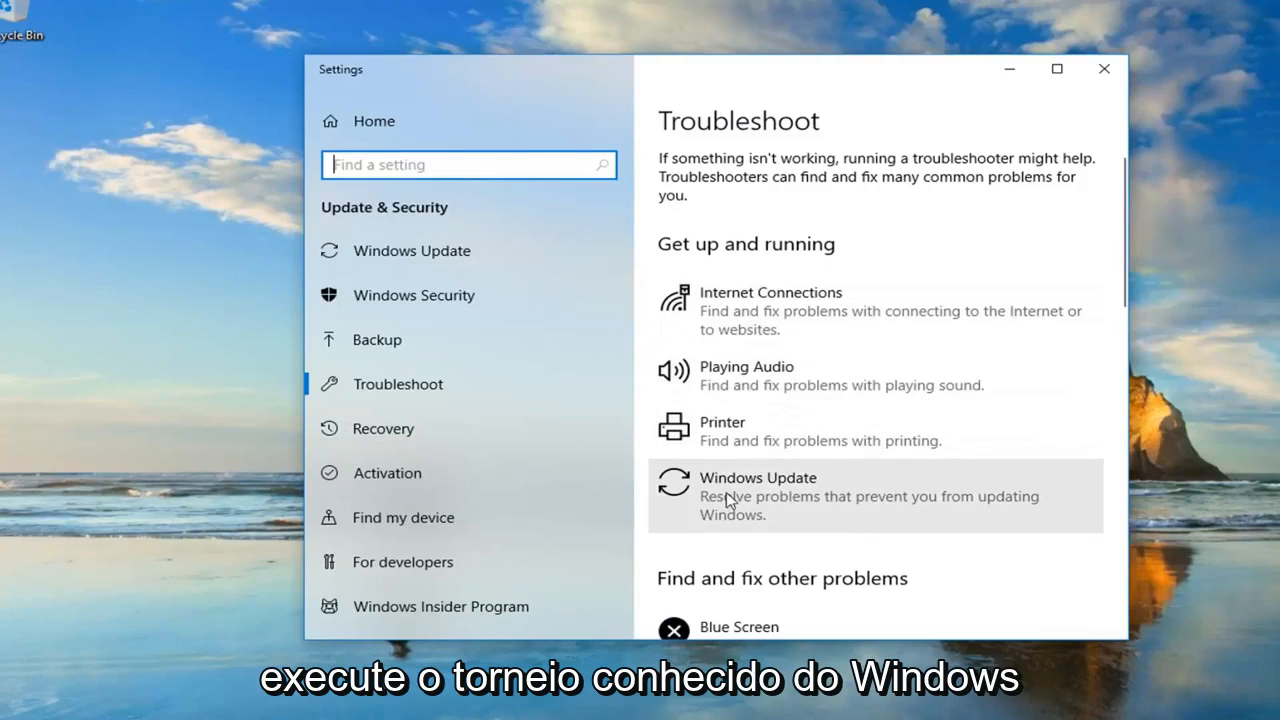
mouse_move(840, 508)
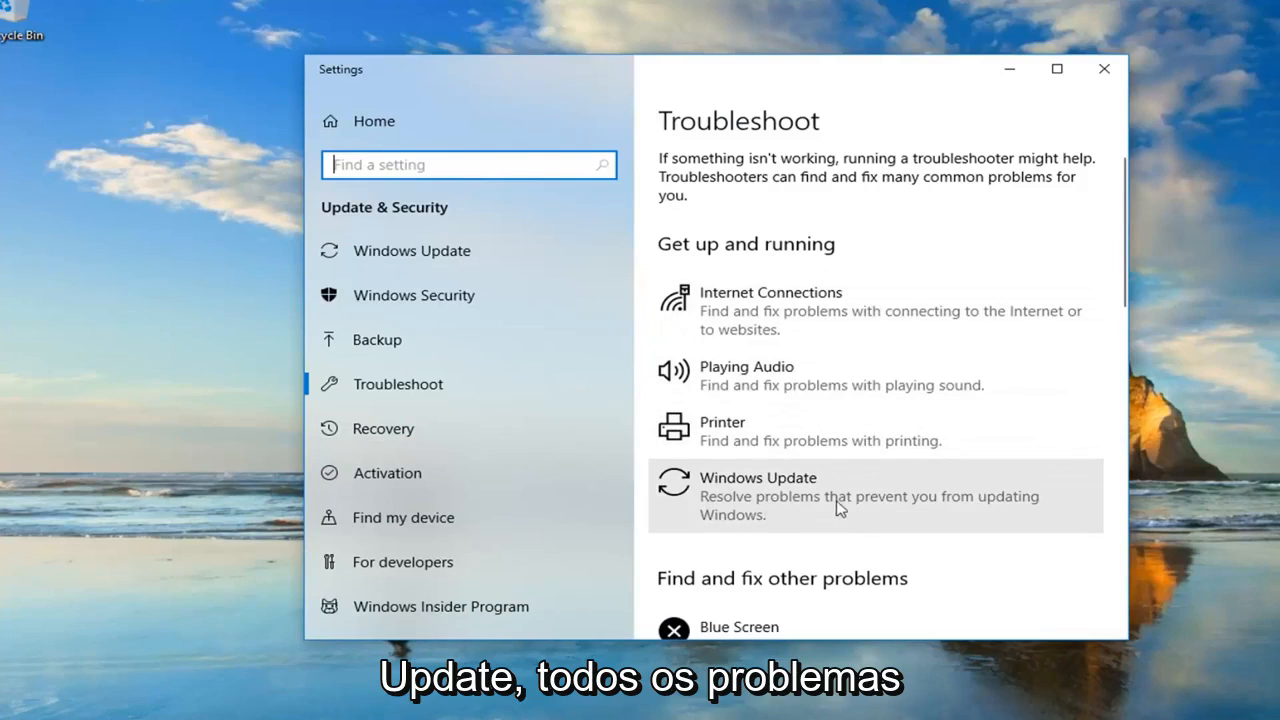
click(840, 495)
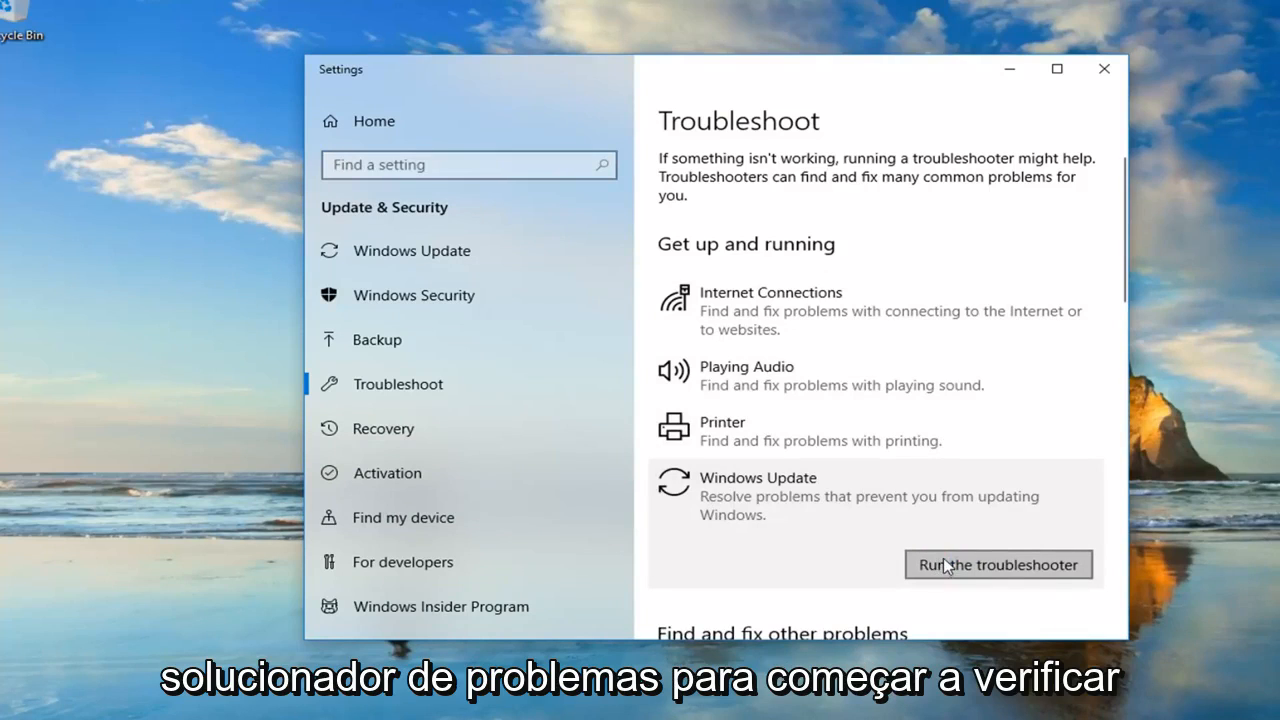
- Run the Windows Update troubleshooter until it reports changes pending a restart
click(998, 565)
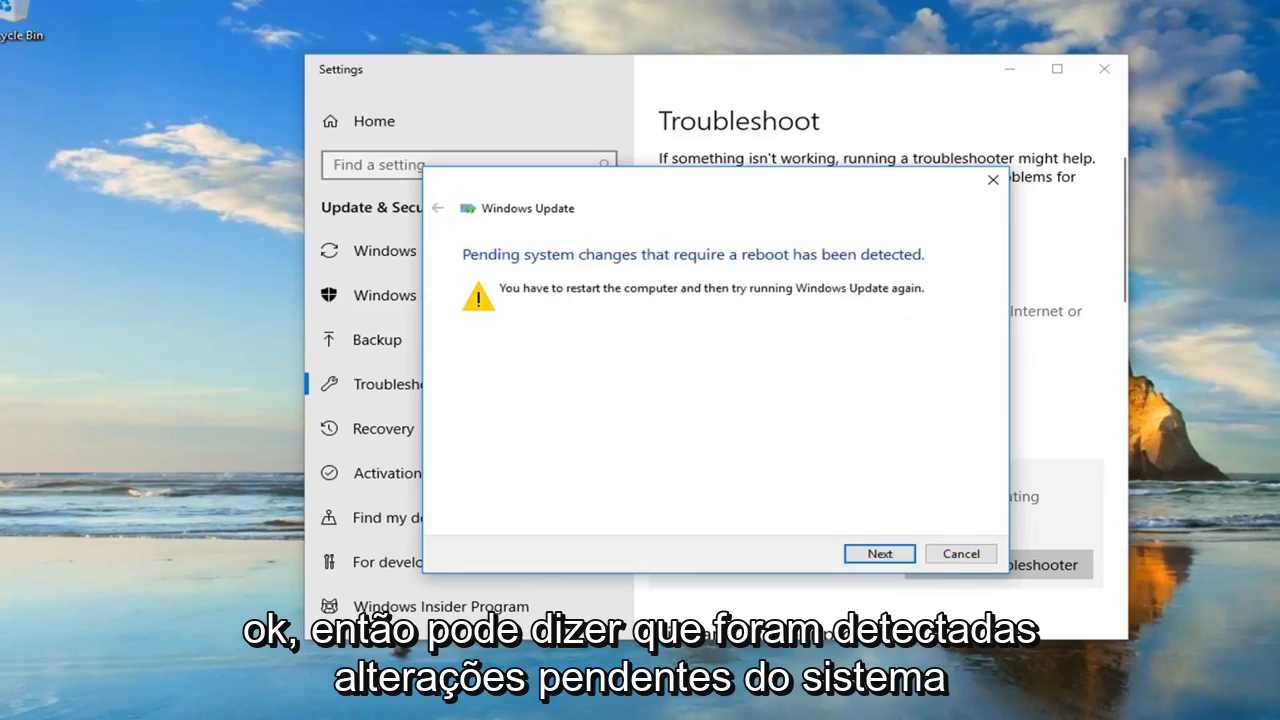
mouse_move(625, 277)
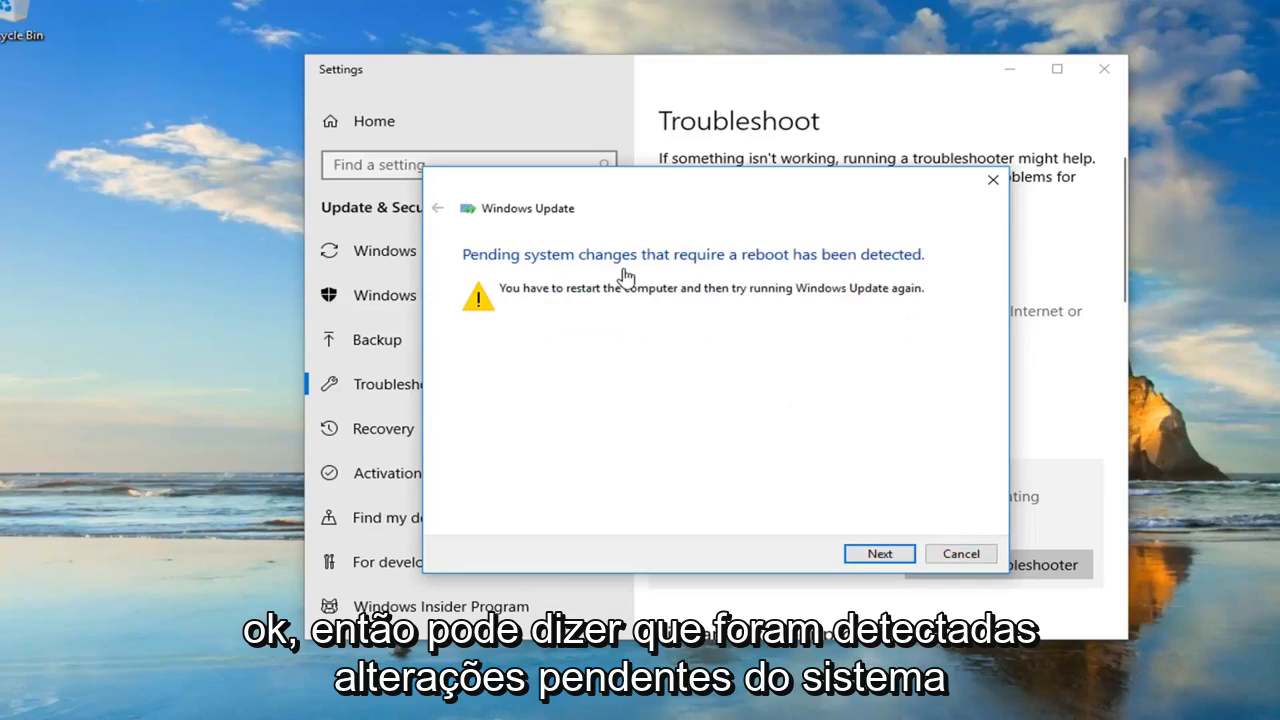
mouse_move(676, 288)
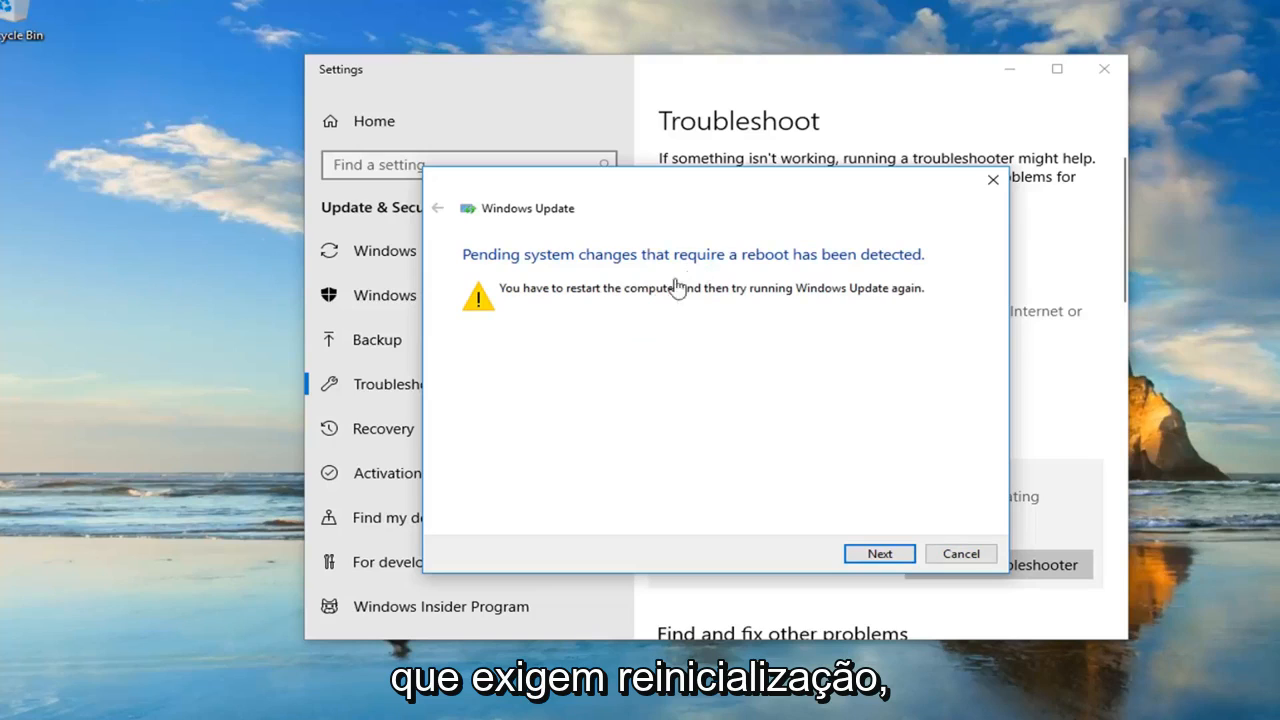
mouse_move(746, 303)
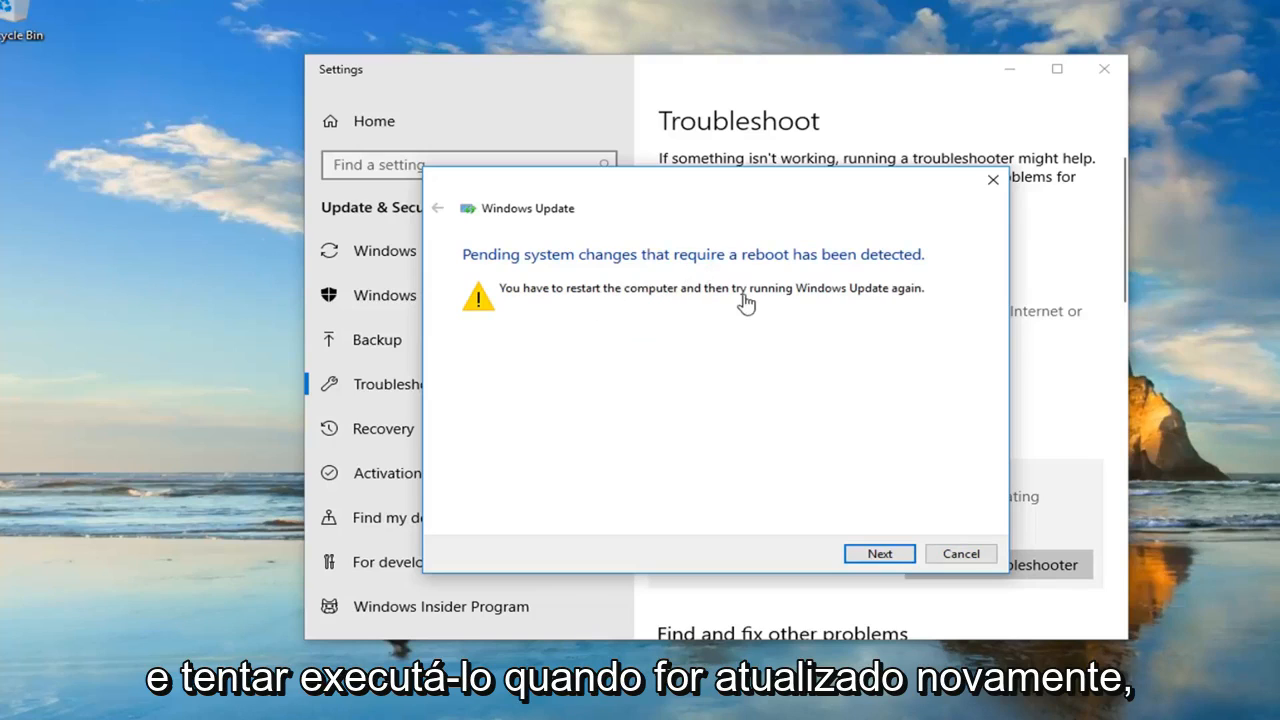
mouse_move(884, 528)
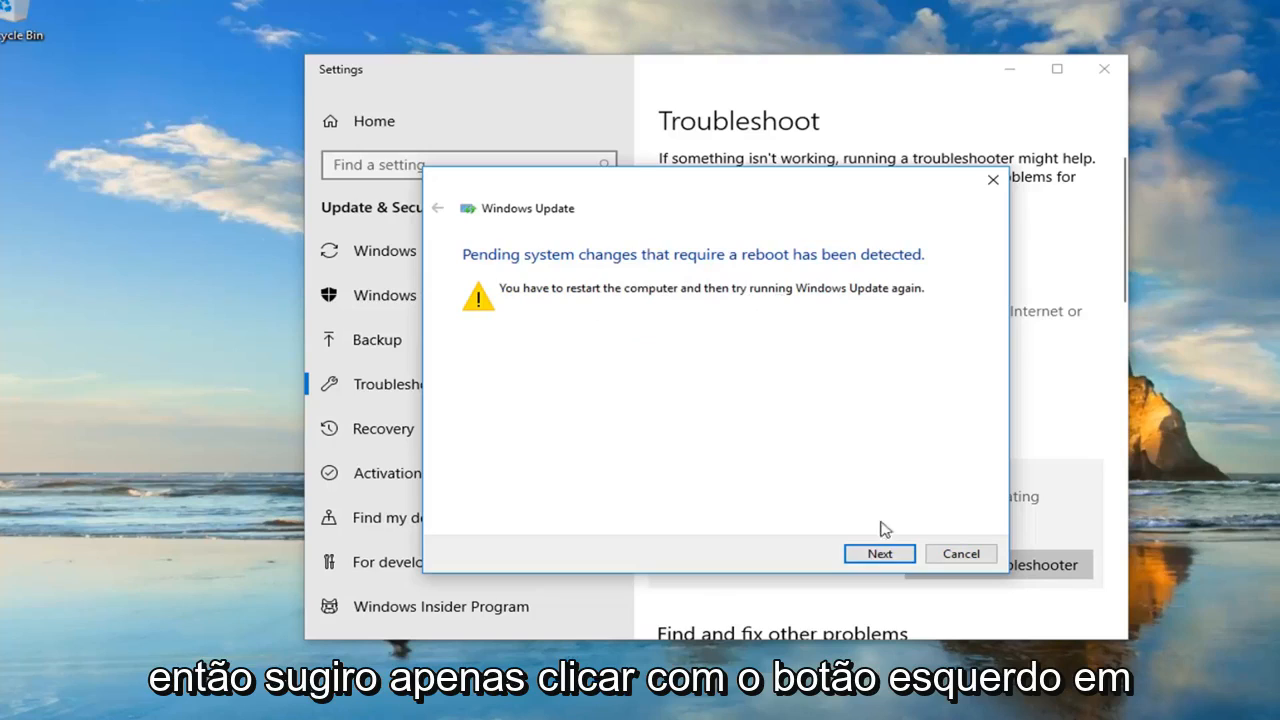
- Continue past the pending-restart warning and close the finished troubleshooter
click(879, 553)
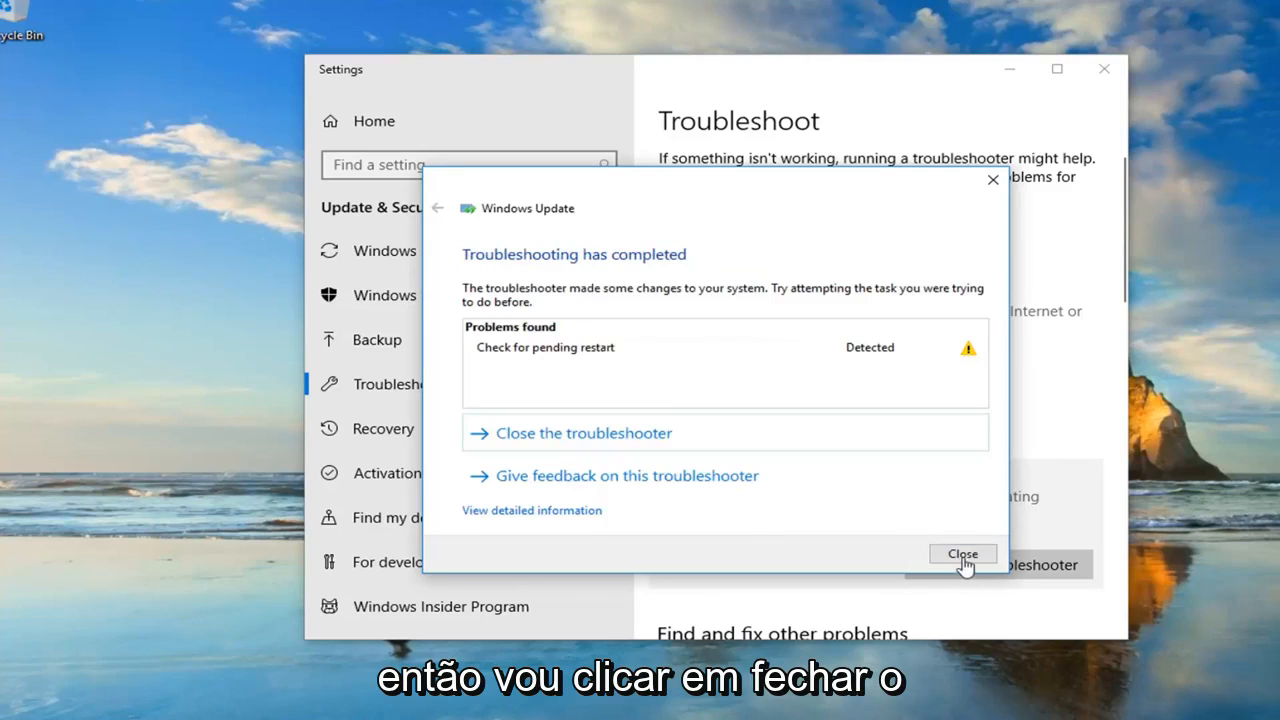
click(962, 554)
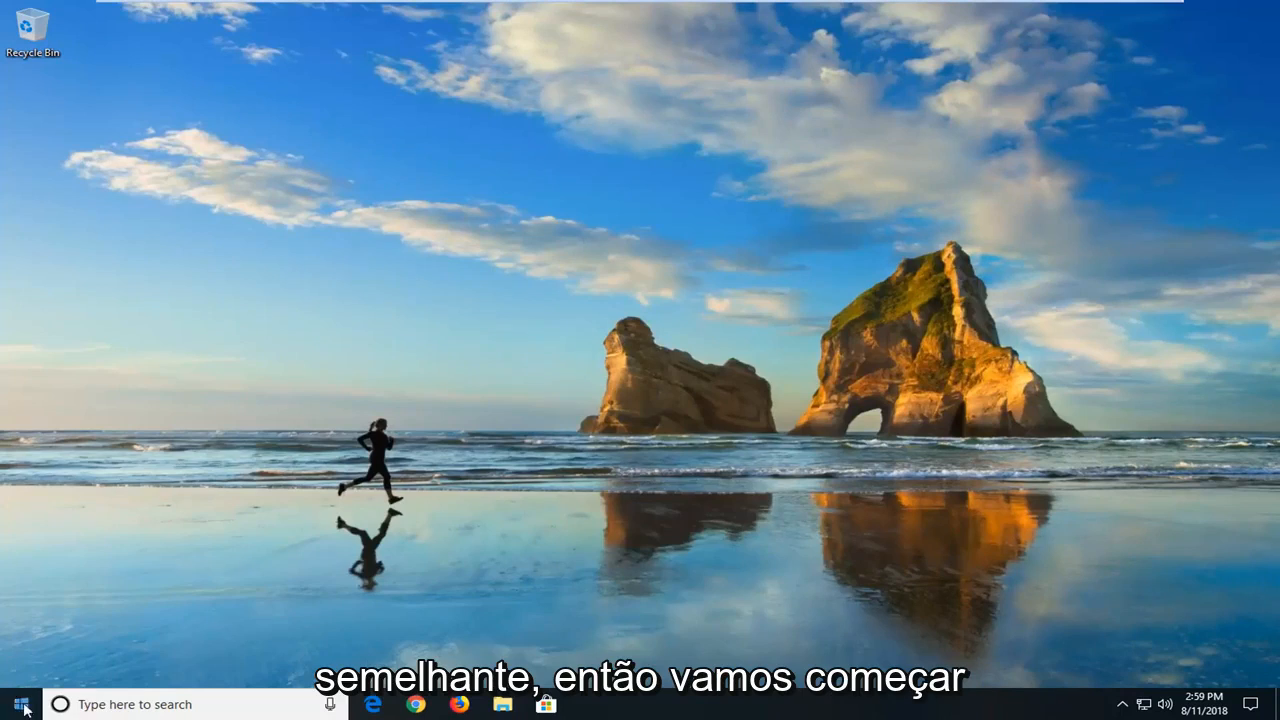
- Launch File Explorer from the Start menu search results
click(13, 705)
text(file explorer)
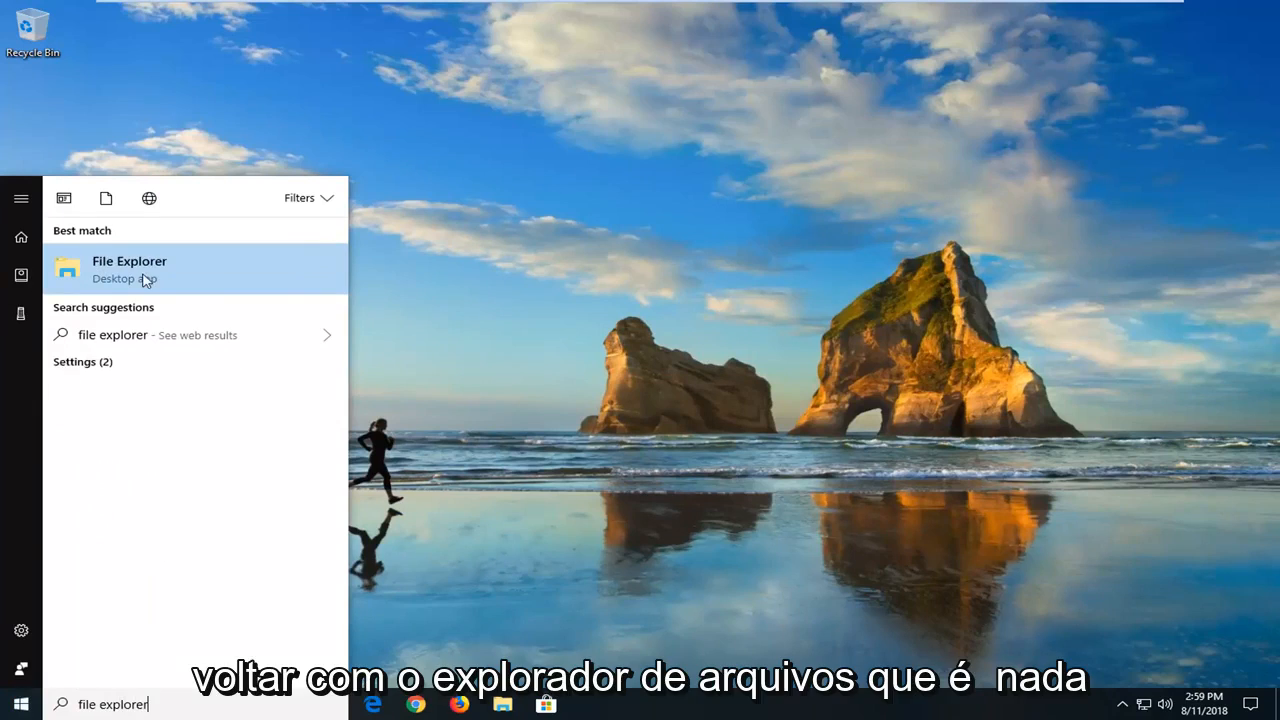
click(130, 268)
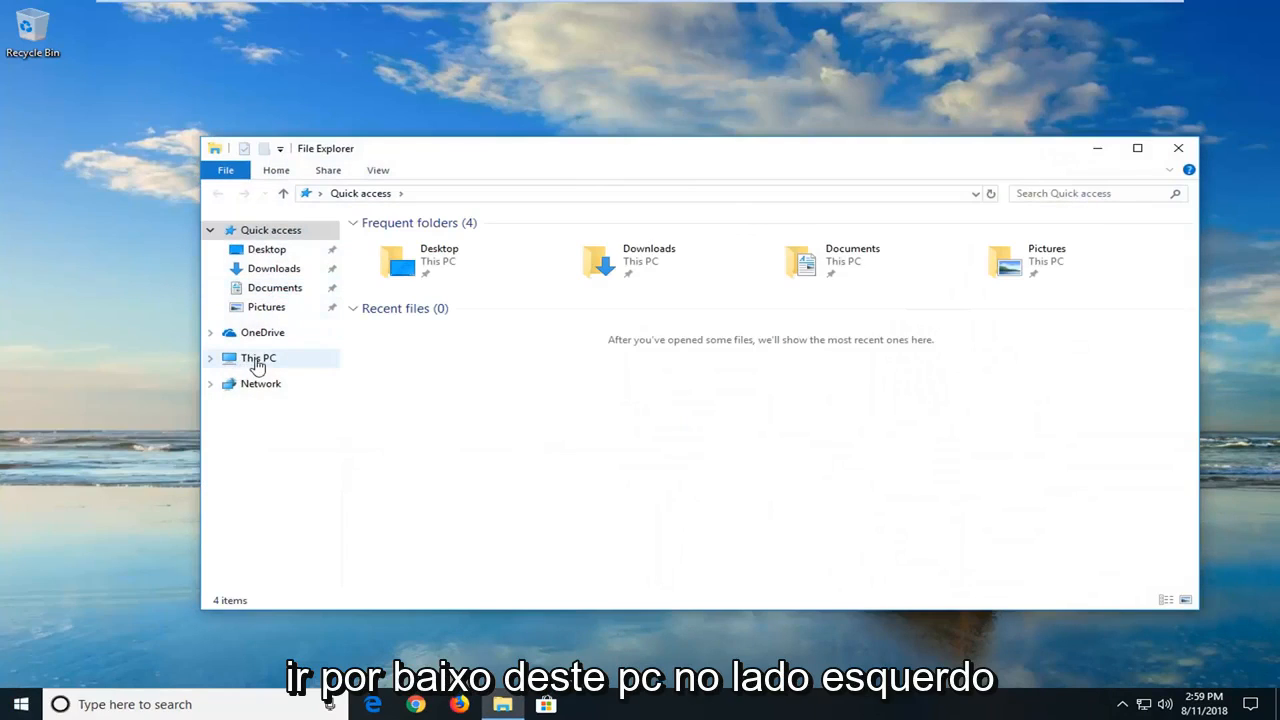
- Browse from This PC through C:\Windows into the SoftwareDistribution folder
click(258, 358)
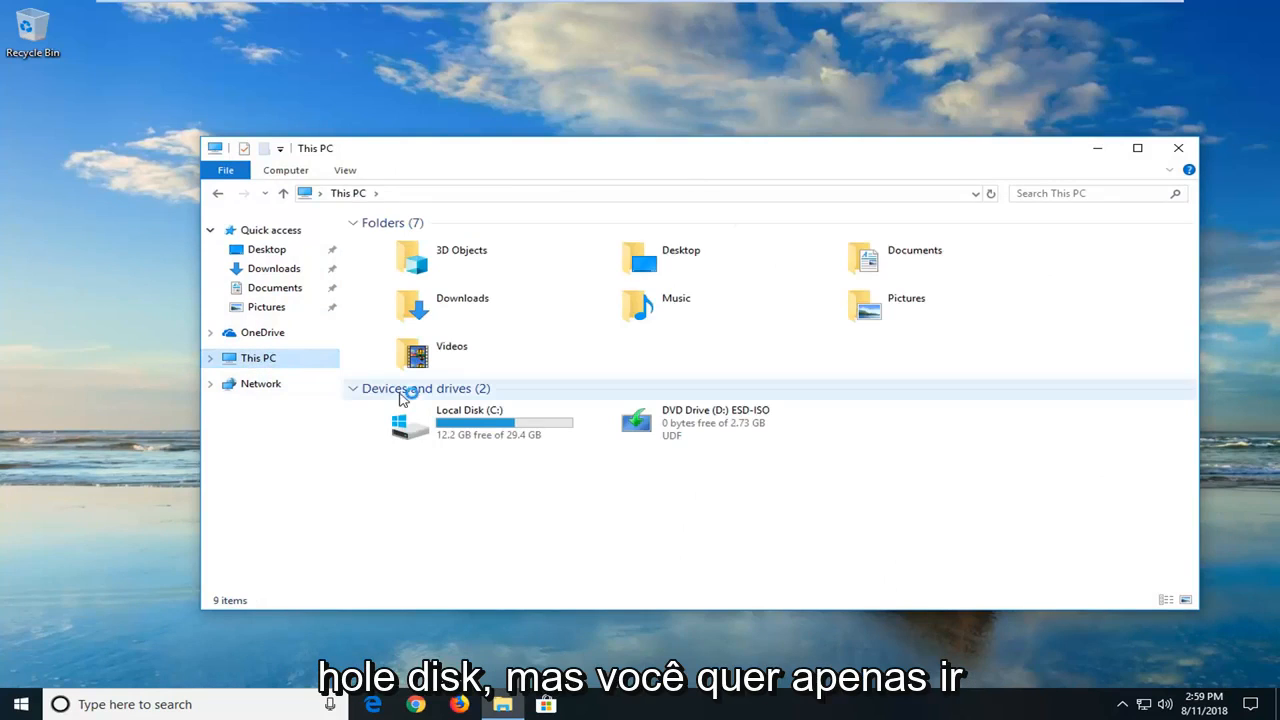
mouse_move(498, 420)
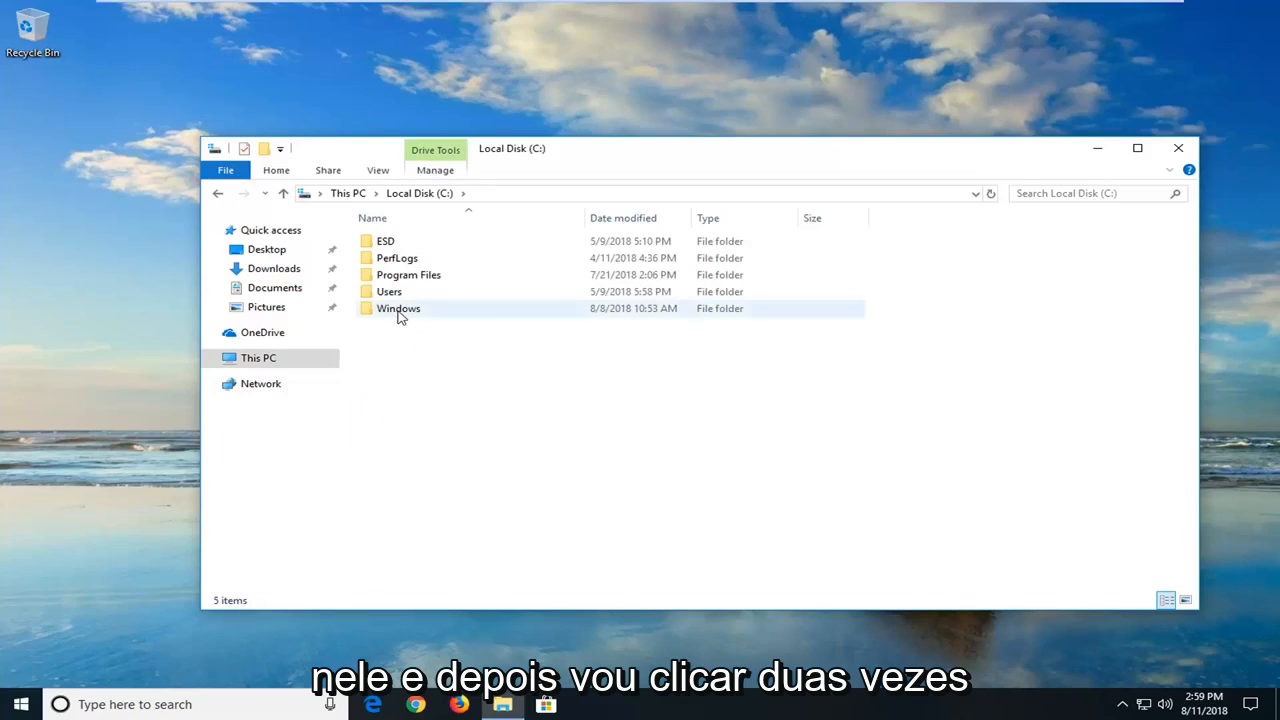
double_click(398, 308)
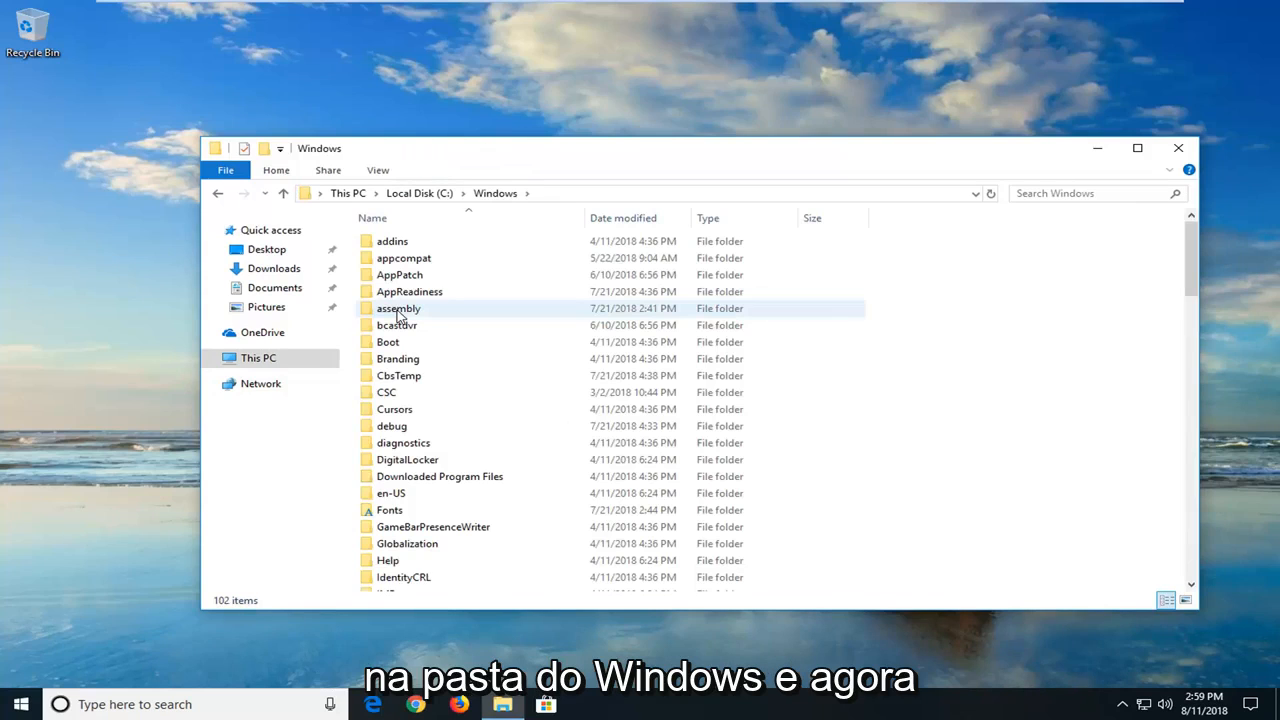
scroll(down, 3)
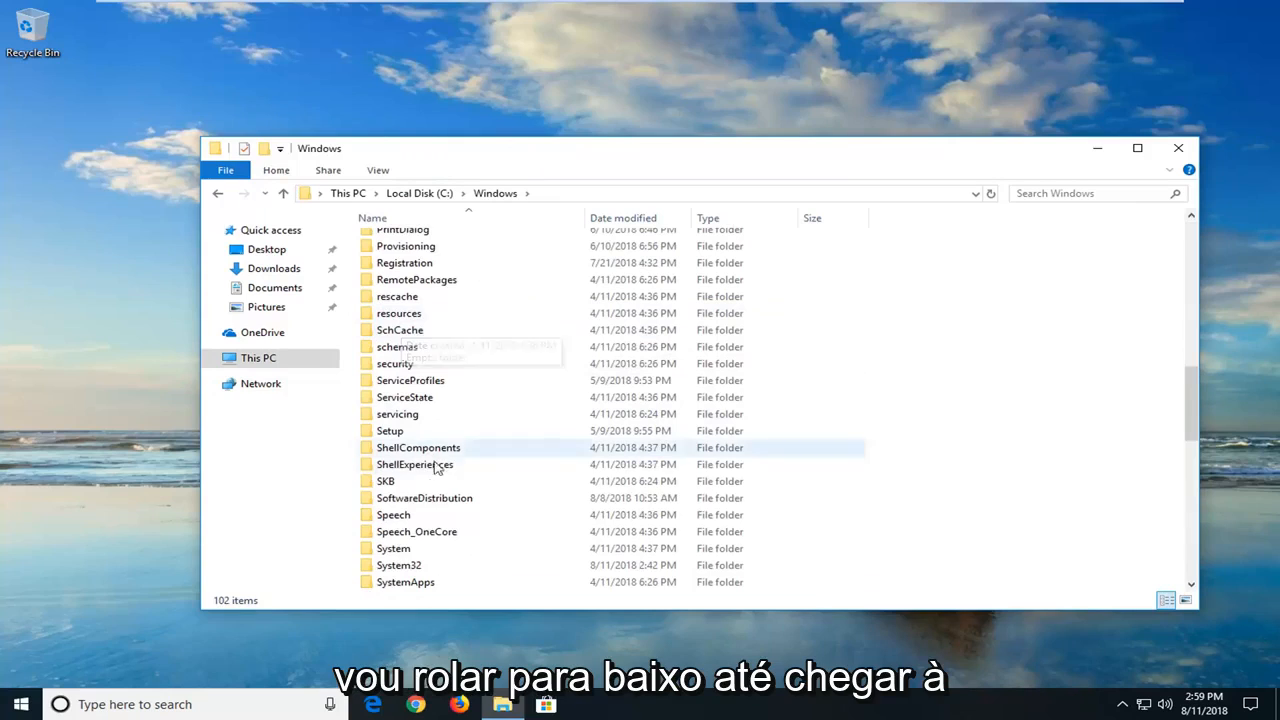
double_click(424, 498)
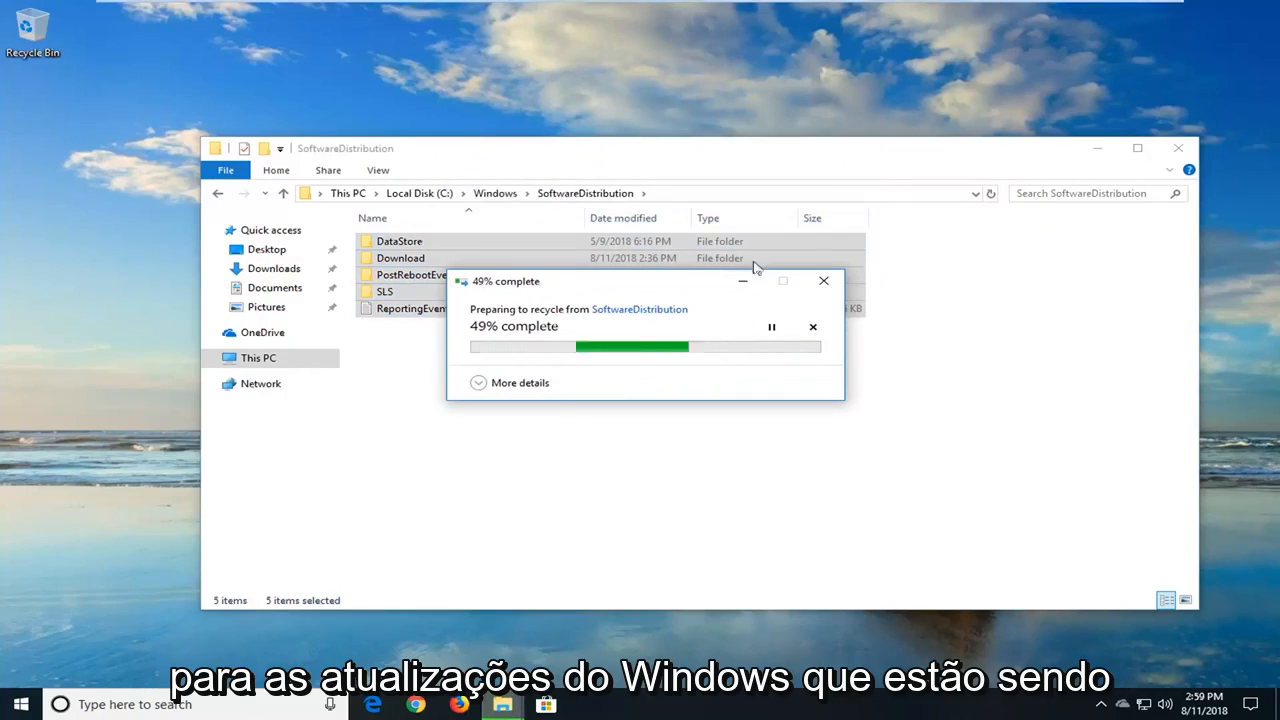
mouse_move(887, 406)
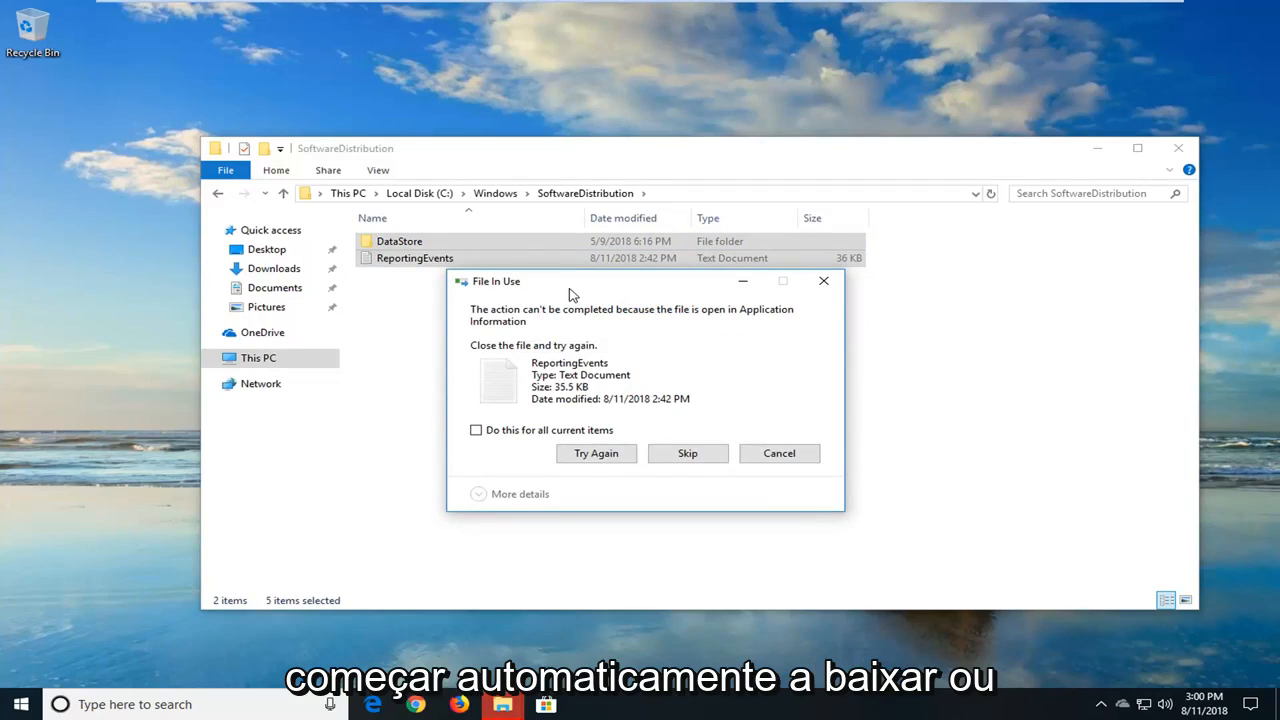
mouse_move(573, 376)
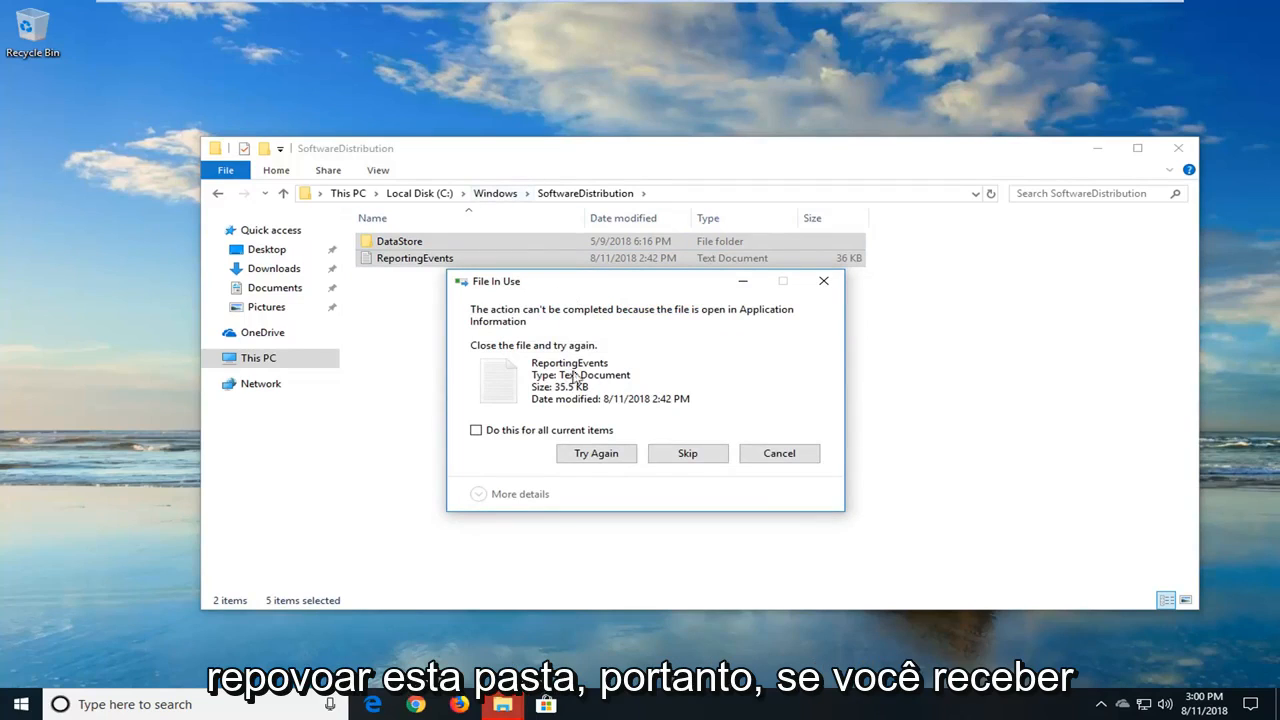
mouse_move(597, 318)
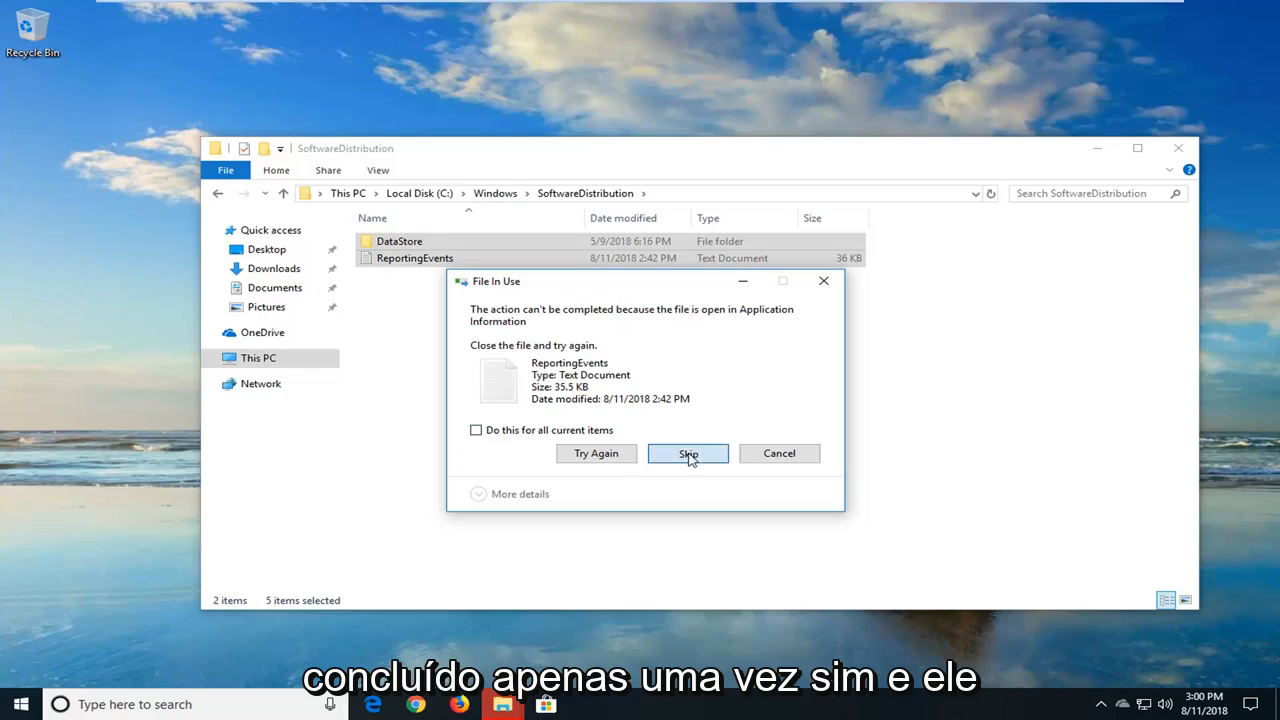
- Skip the locked ReportingEvents file and close the SoftwareDistribution Explorer window
click(688, 453)
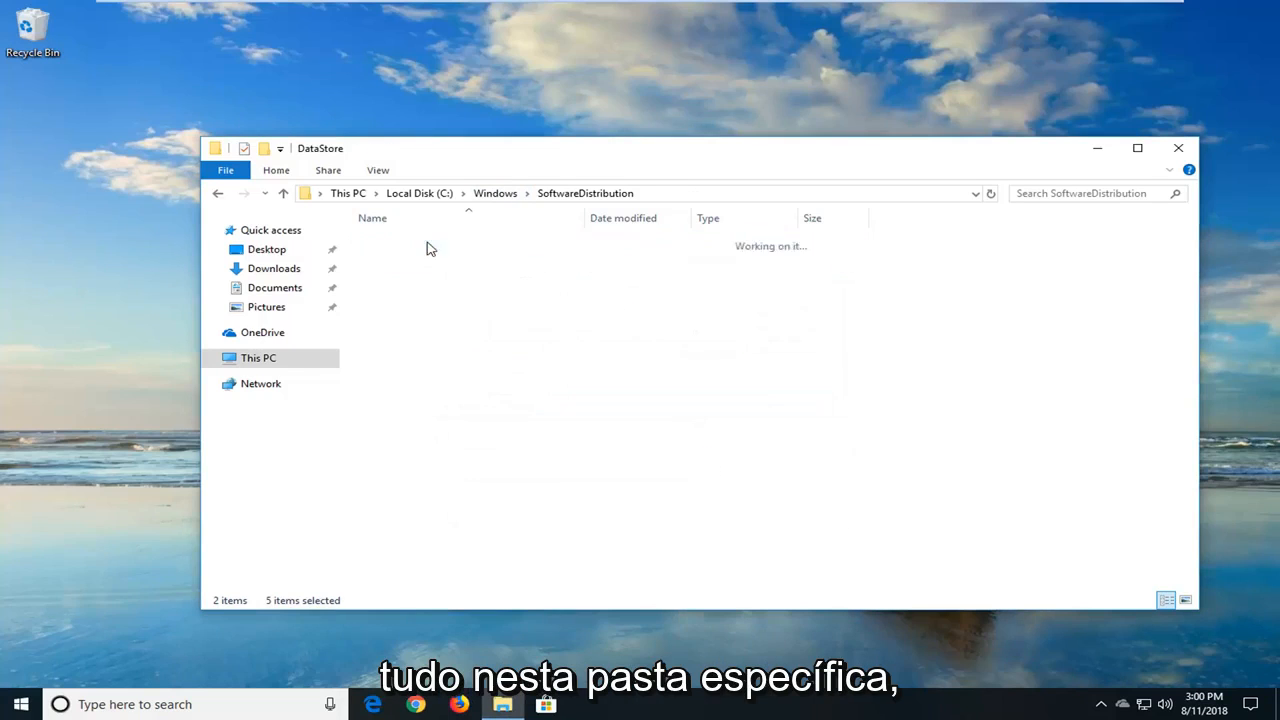
click(217, 193)
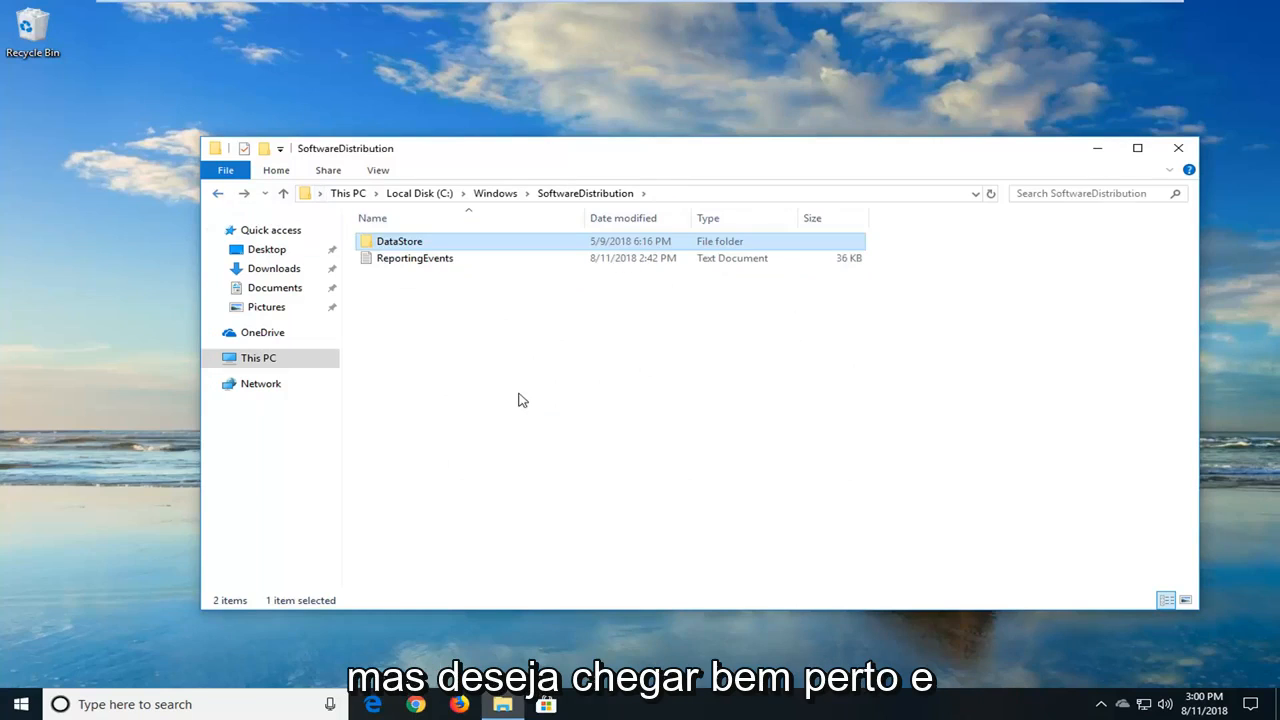
mouse_move(943, 319)
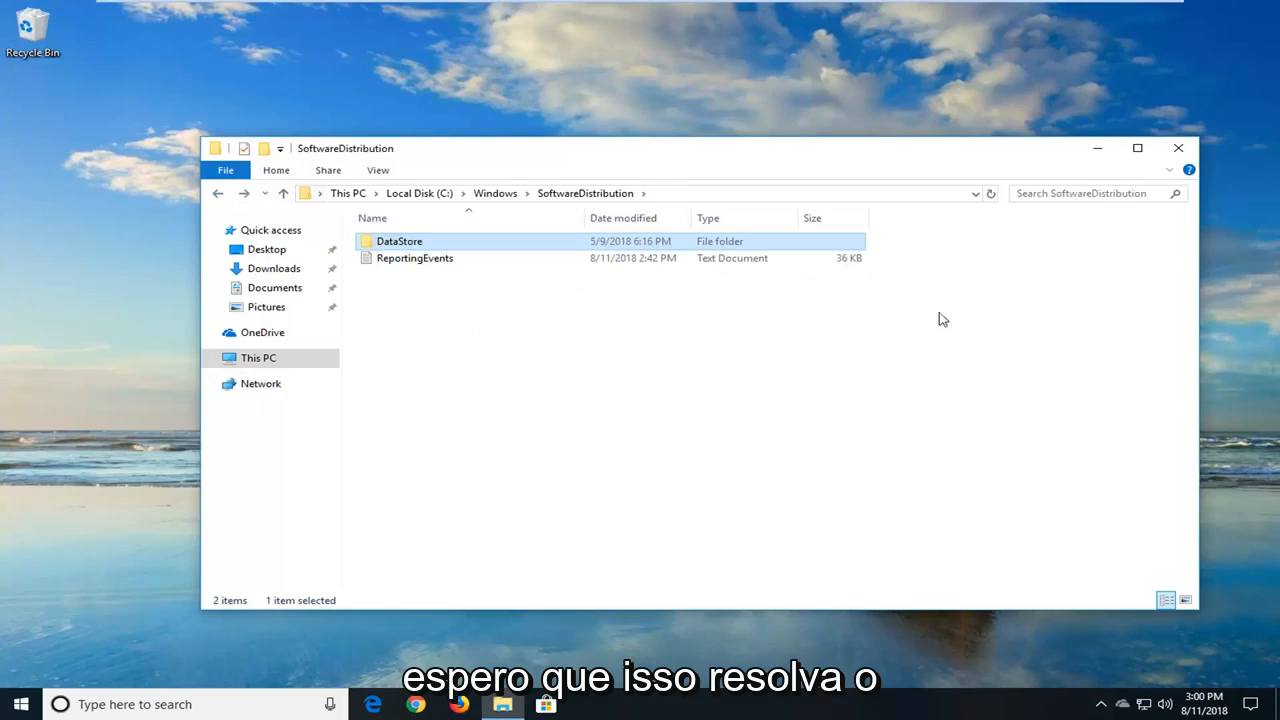
click(1177, 147)
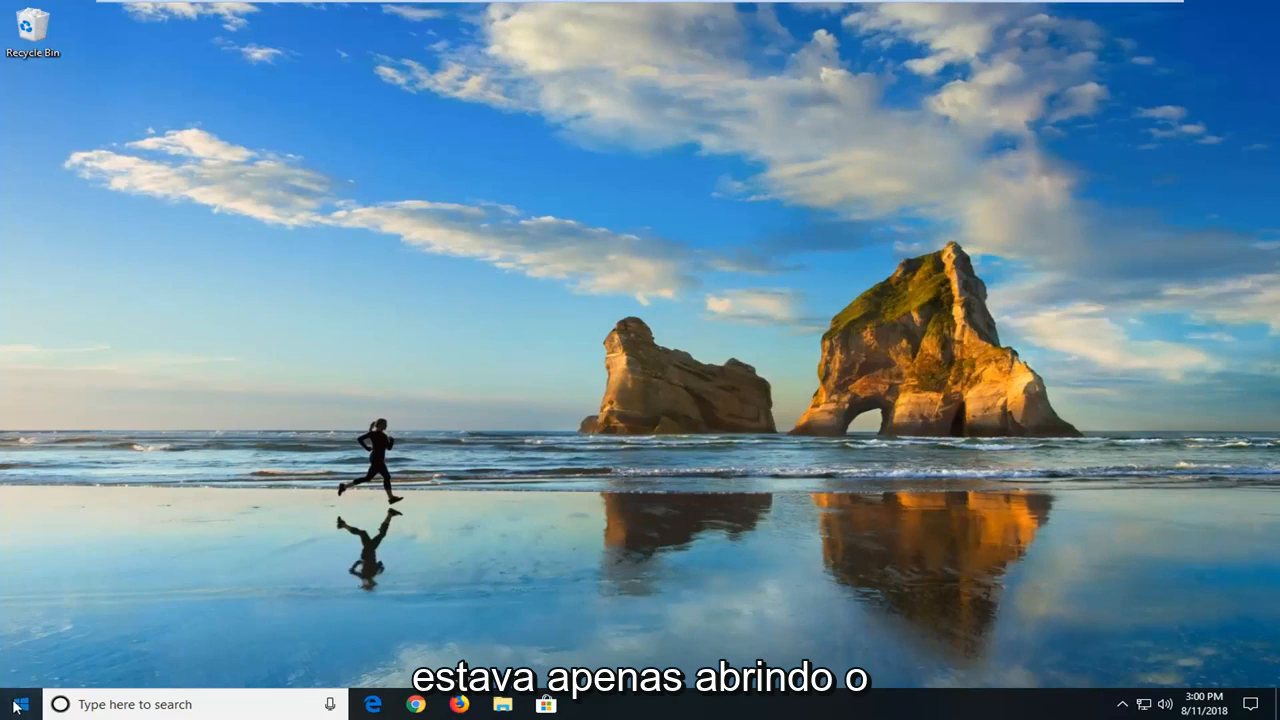
- Search 'services' from Start and launch the Services desktop app
click(14, 704)
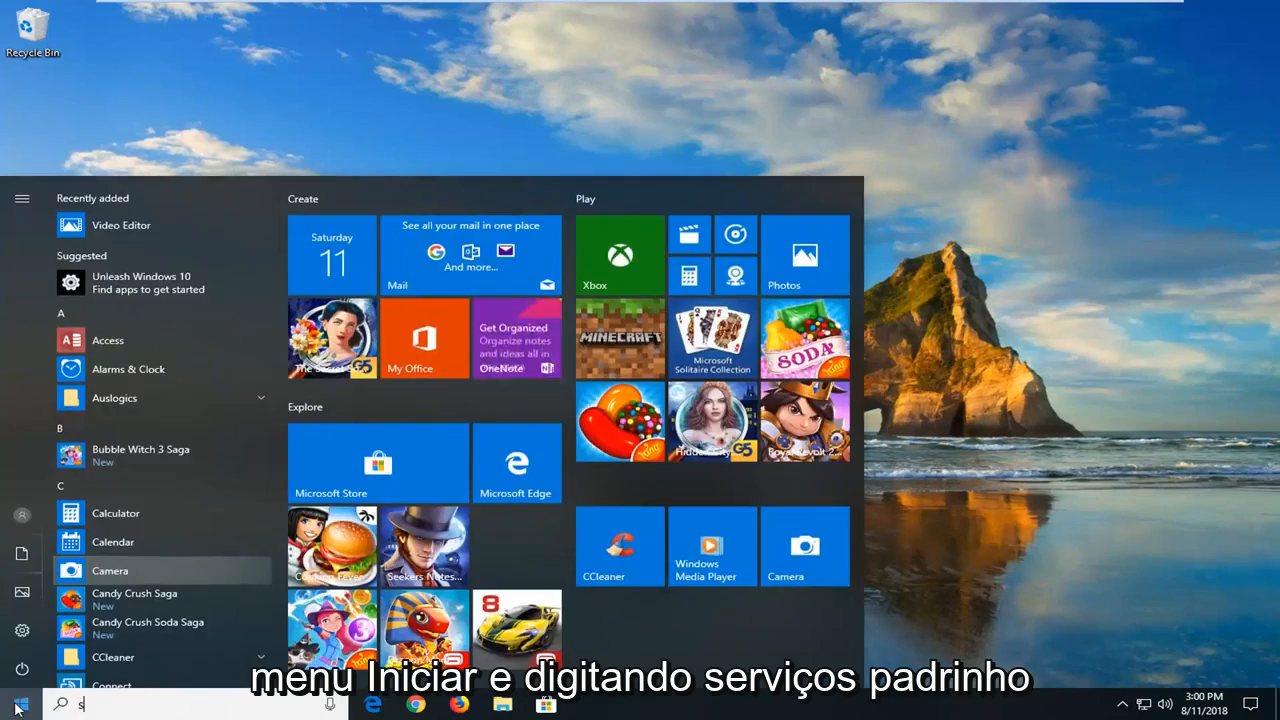
text(ervices)
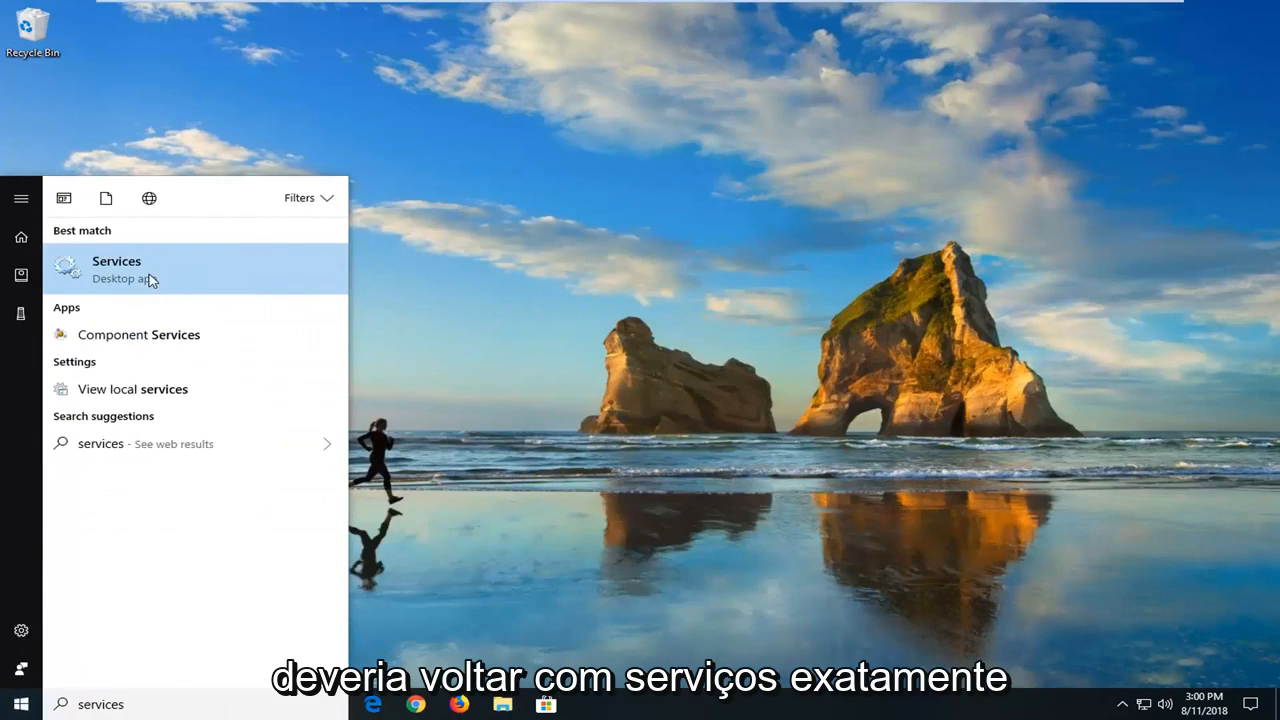
click(116, 268)
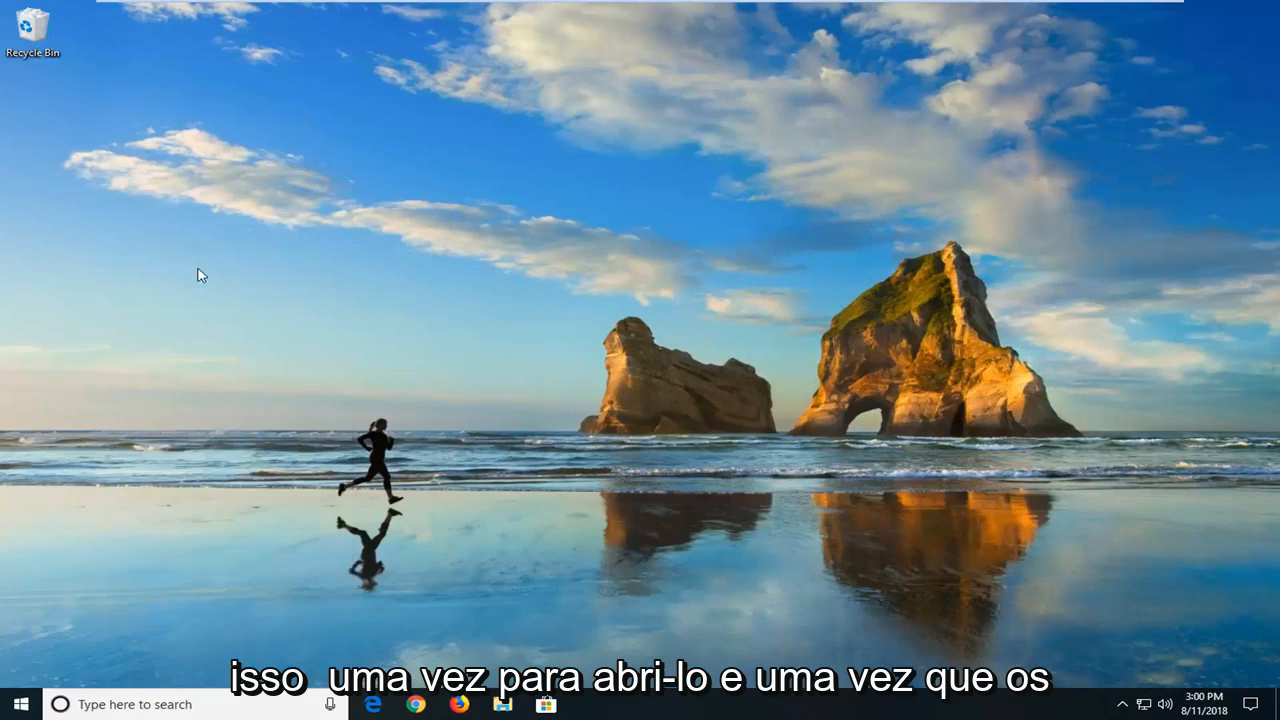
- Confirm BITS is running with Automatic (Delayed Start) startup, then close its properties
click(590, 705)
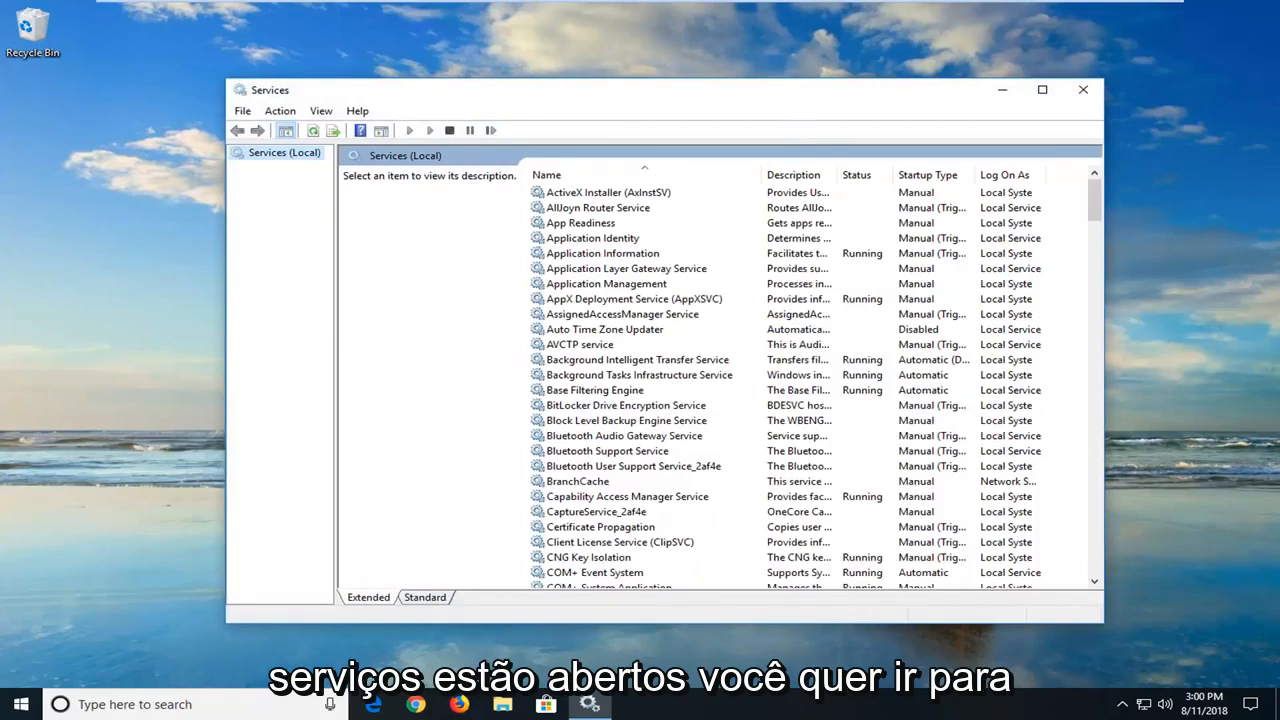
mouse_move(670, 352)
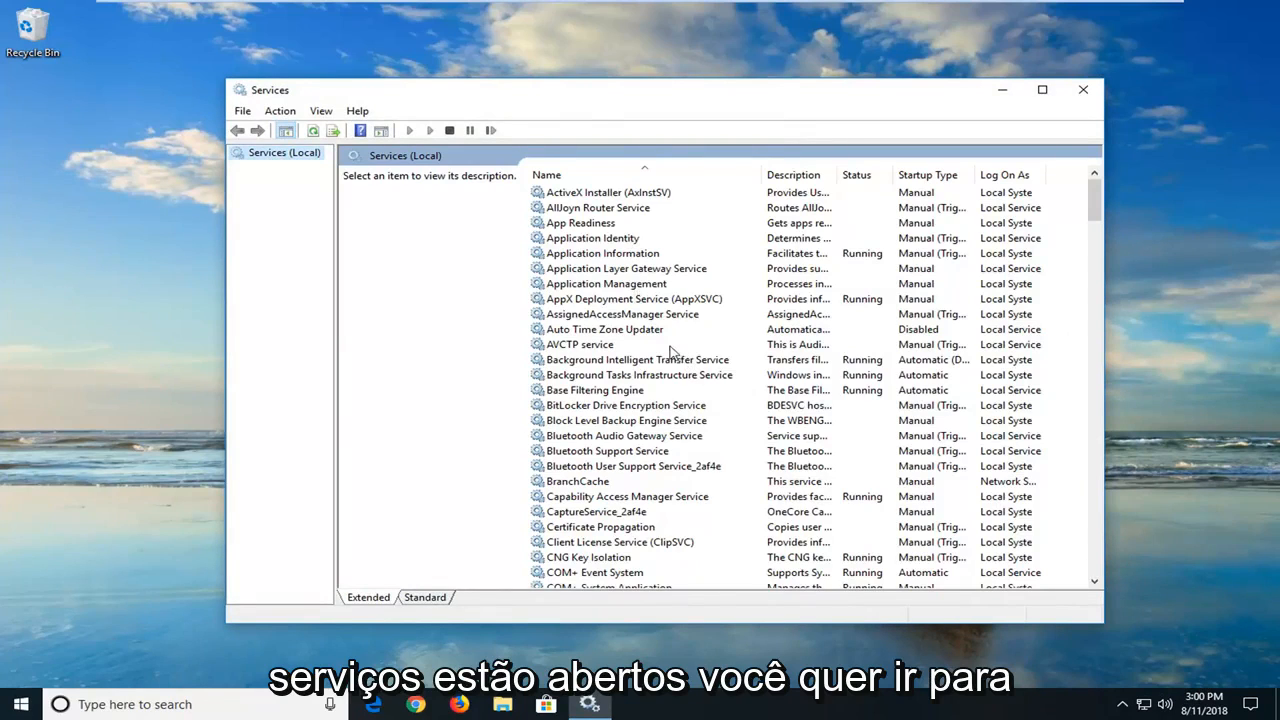
click(634, 359)
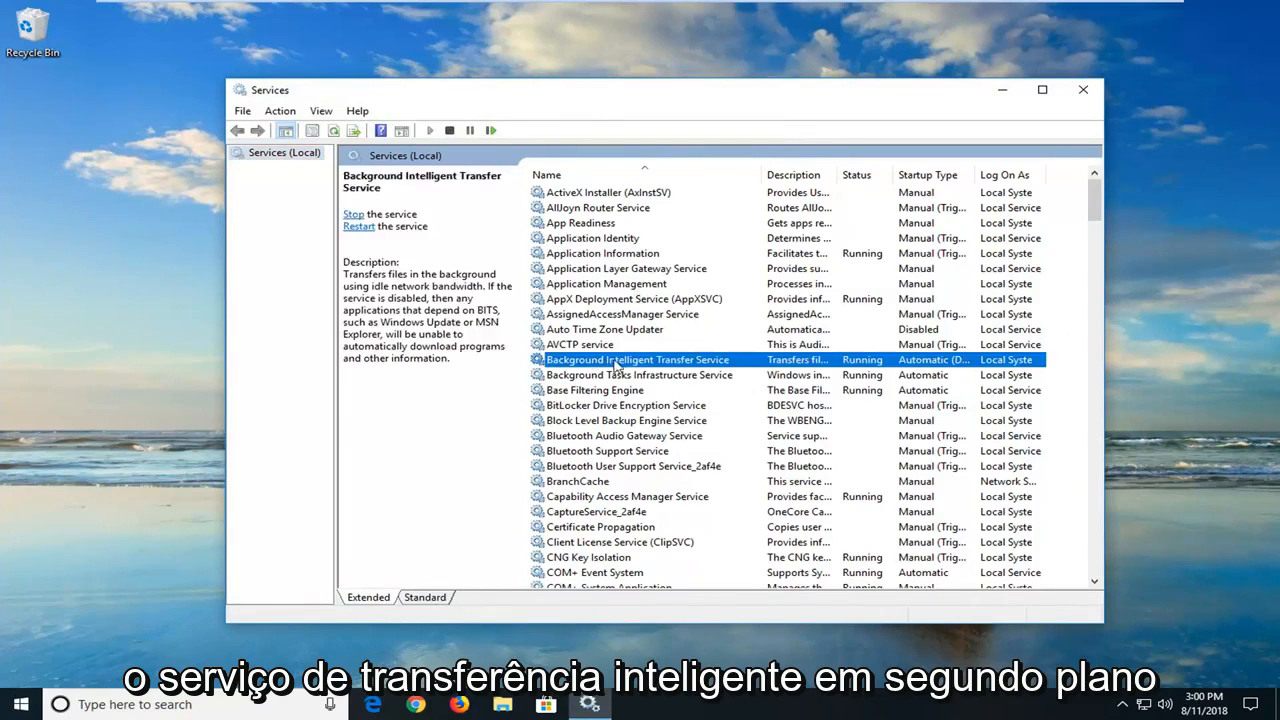
double_click(637, 359)
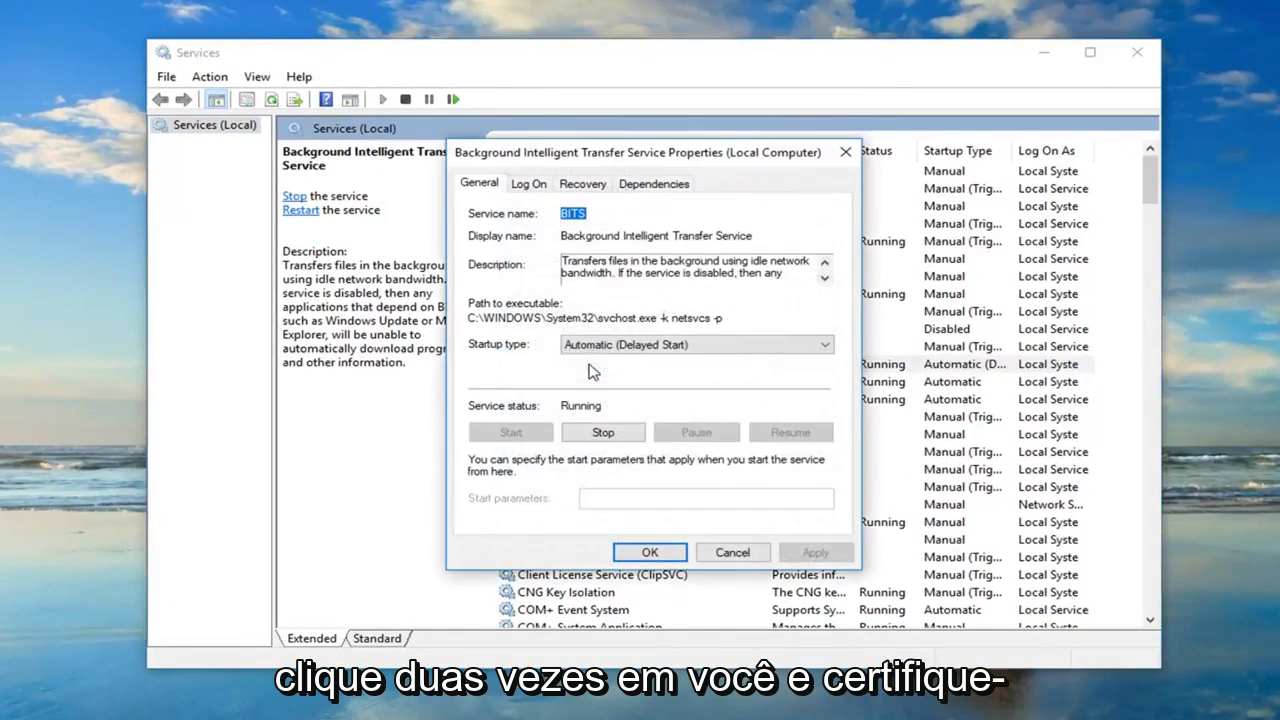
click(695, 344)
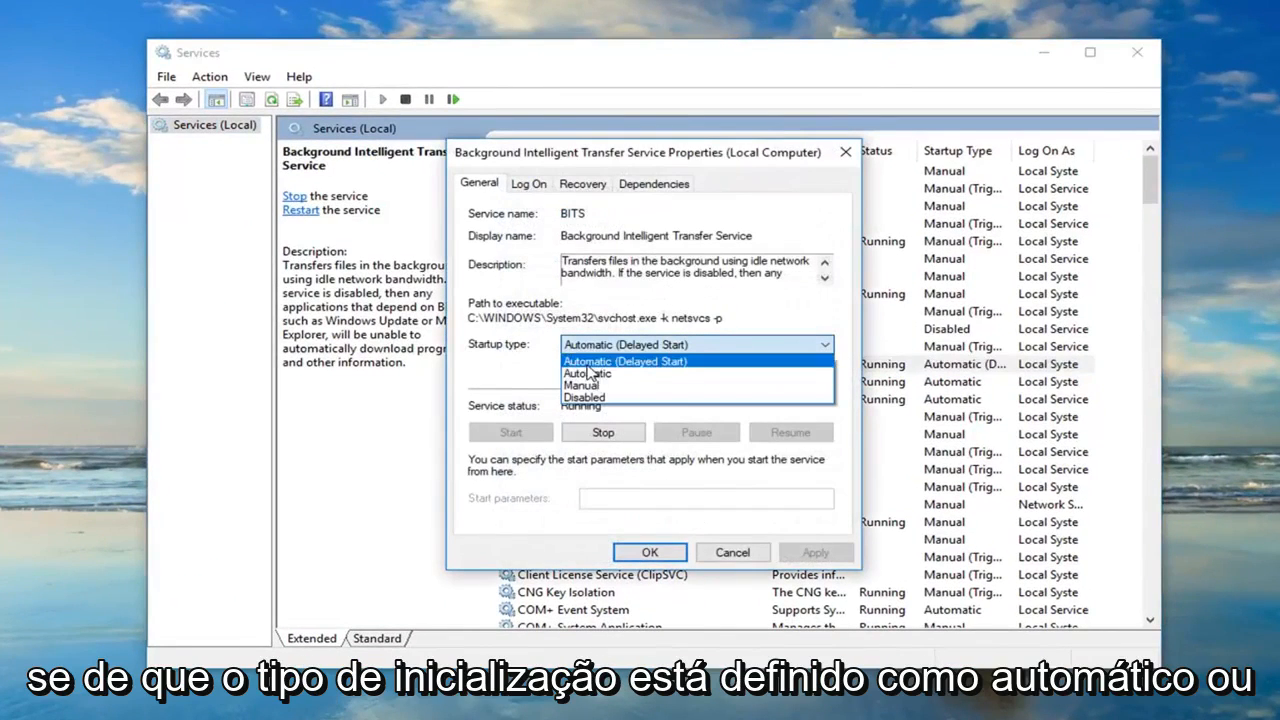
click(624, 361)
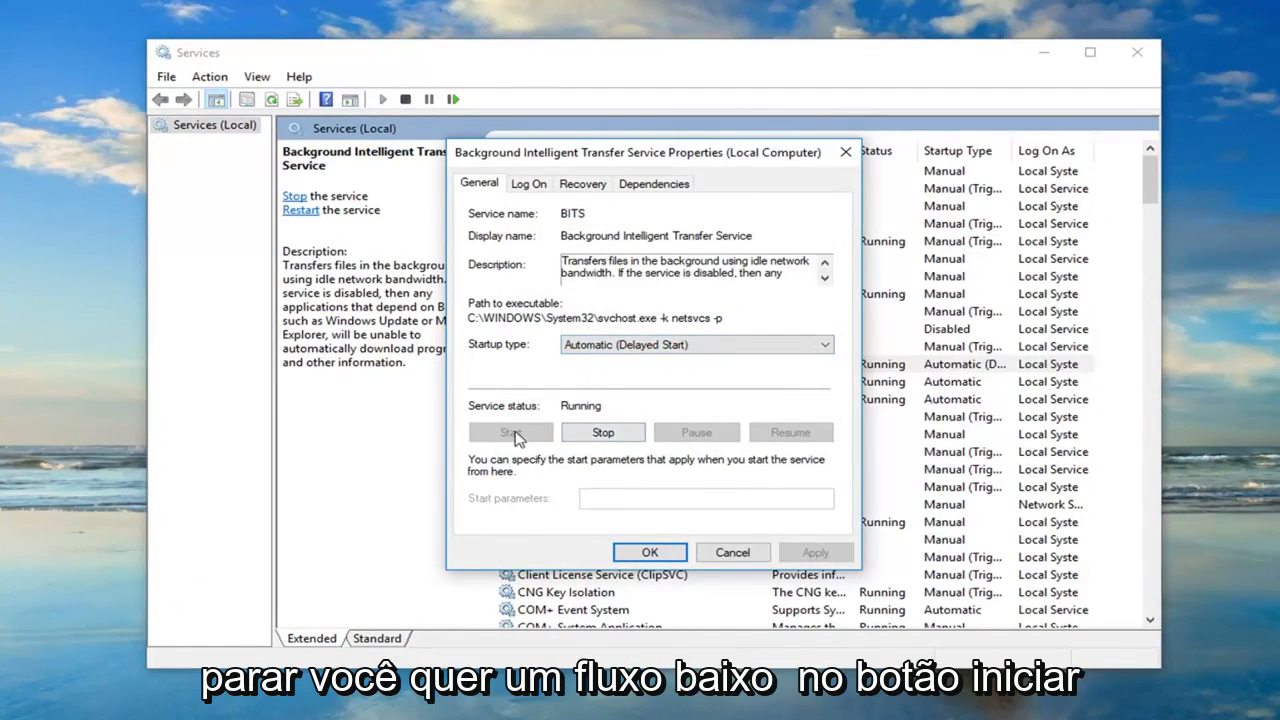
click(649, 552)
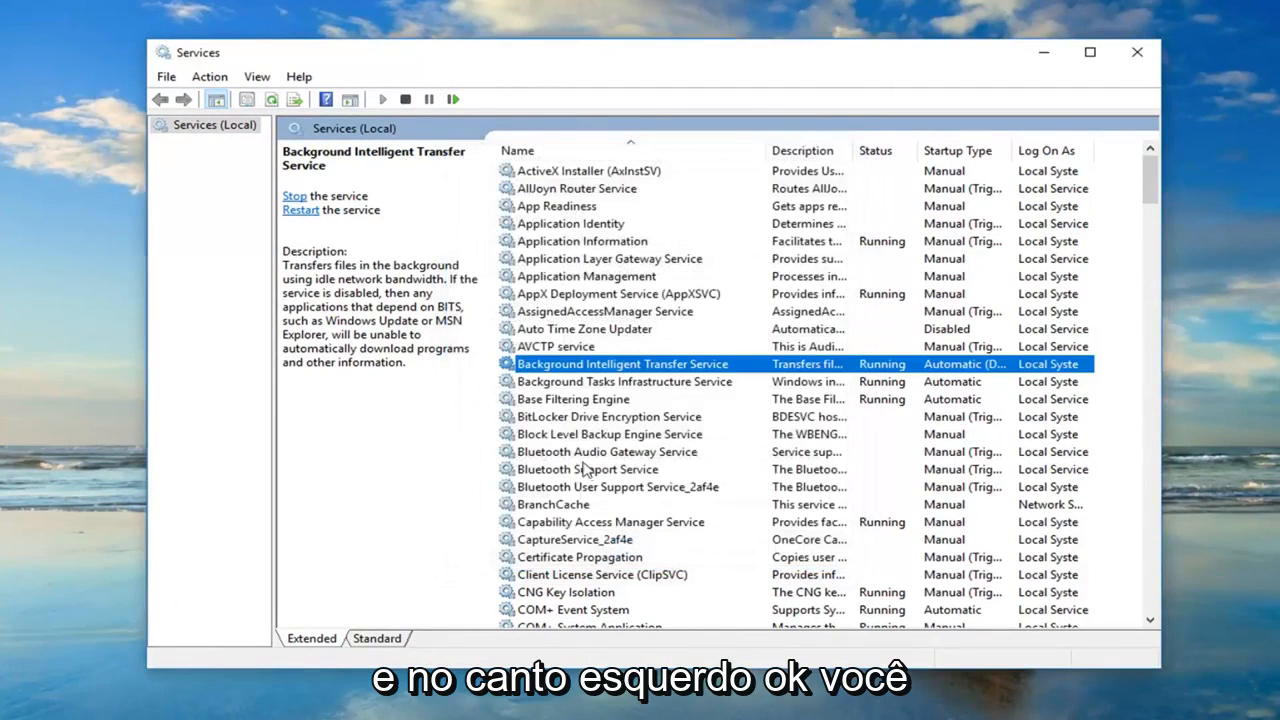
mouse_move(552, 460)
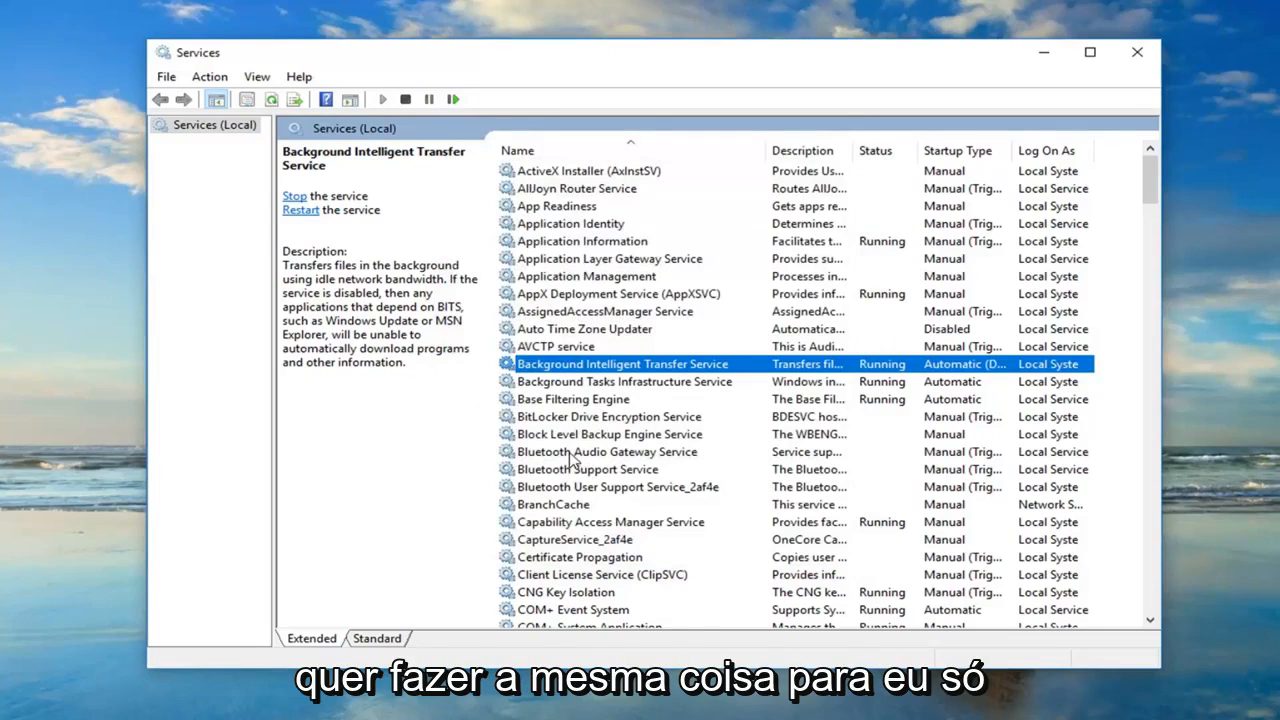
mouse_move(577, 522)
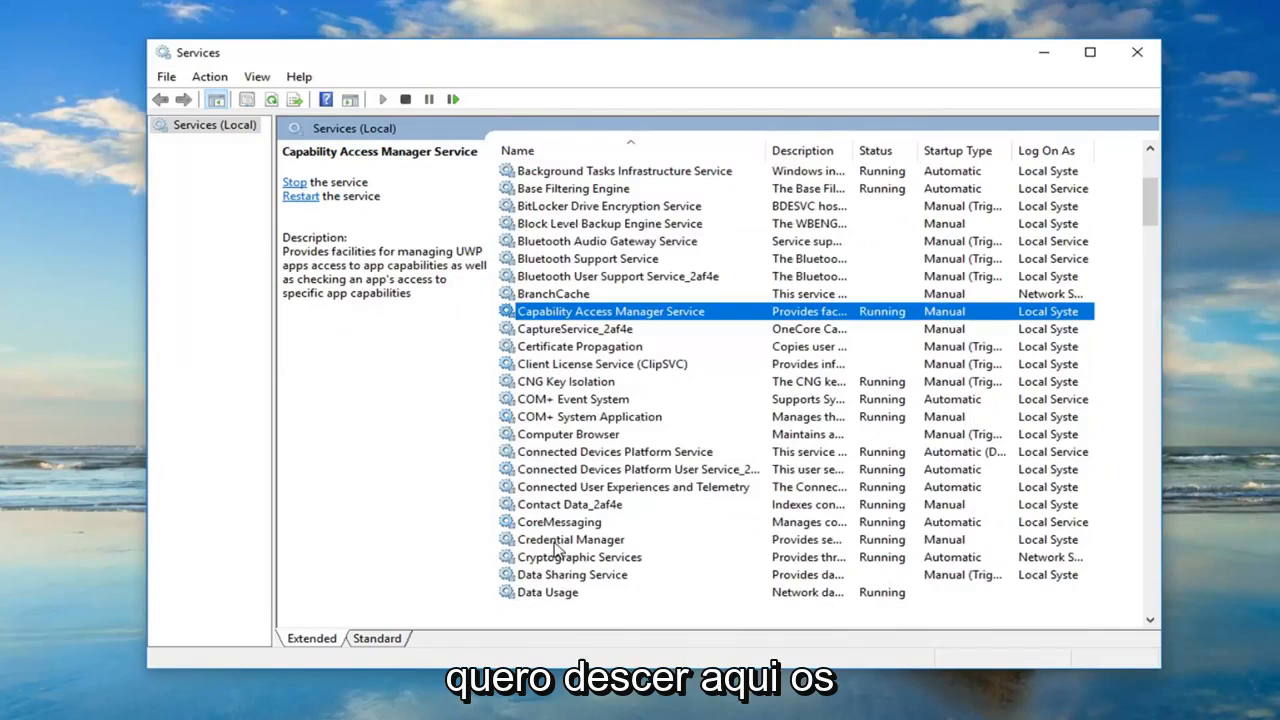
click(580, 556)
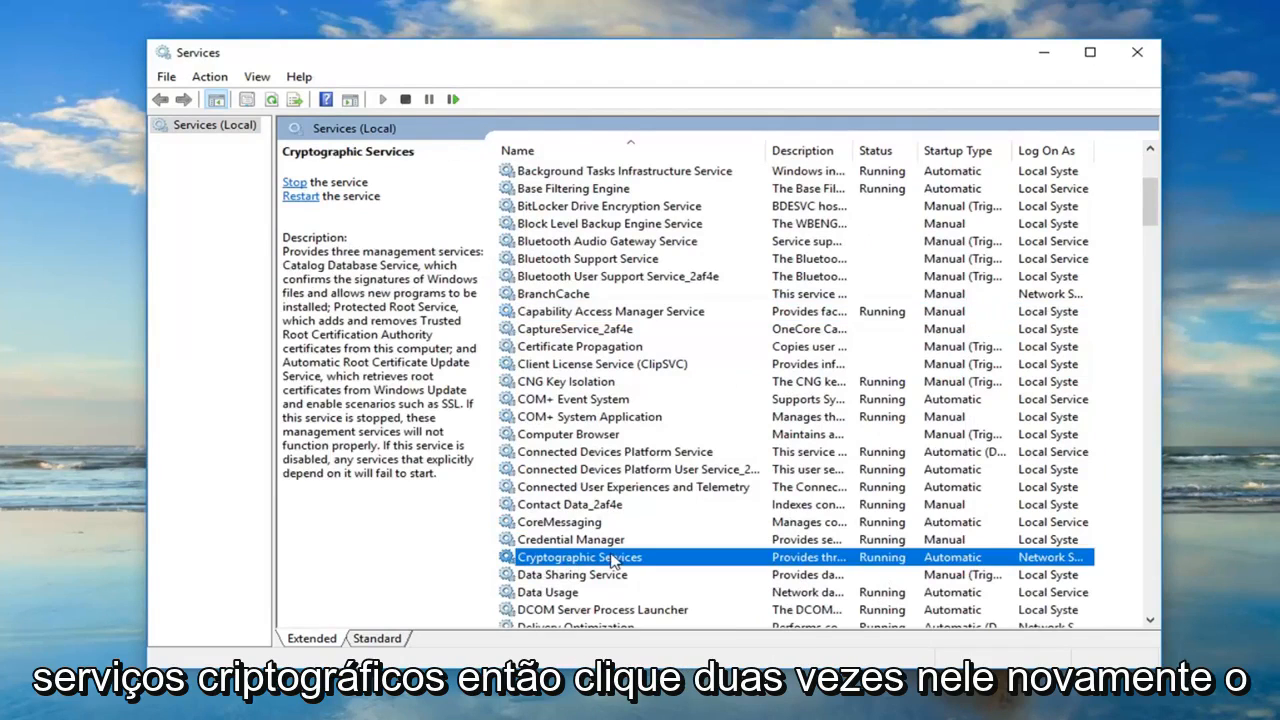
double_click(580, 557)
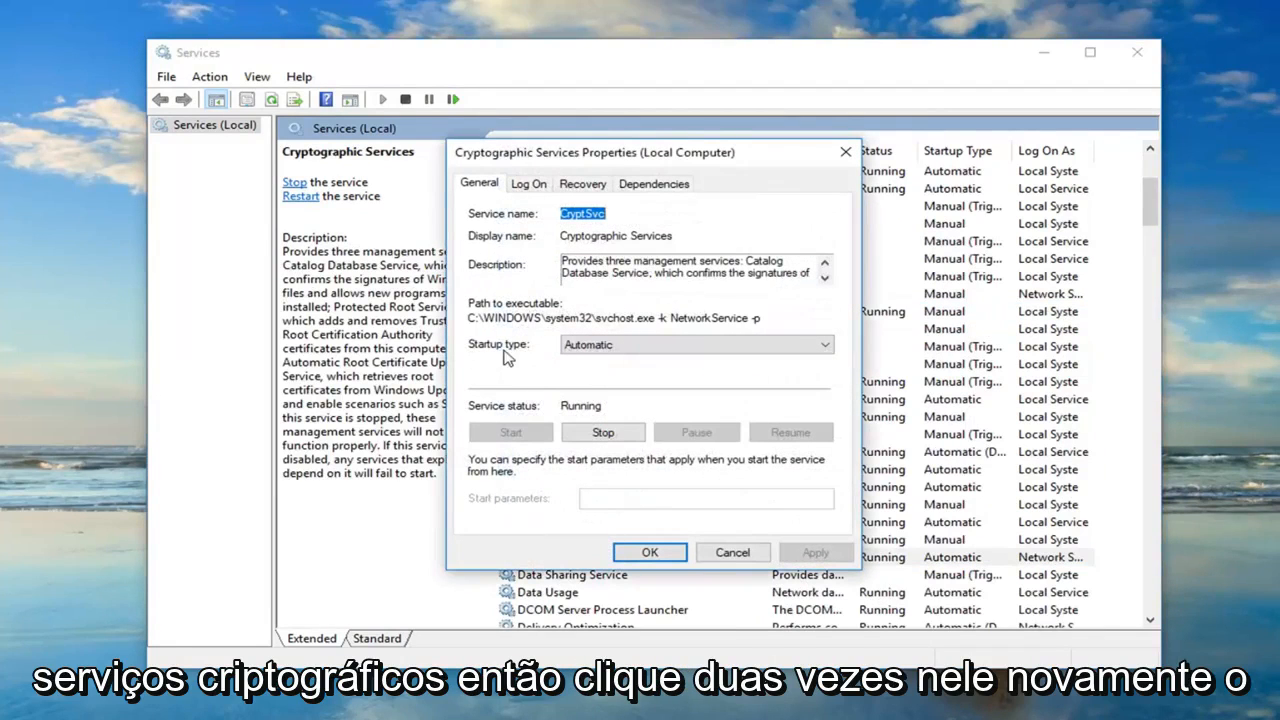
mouse_move(733, 552)
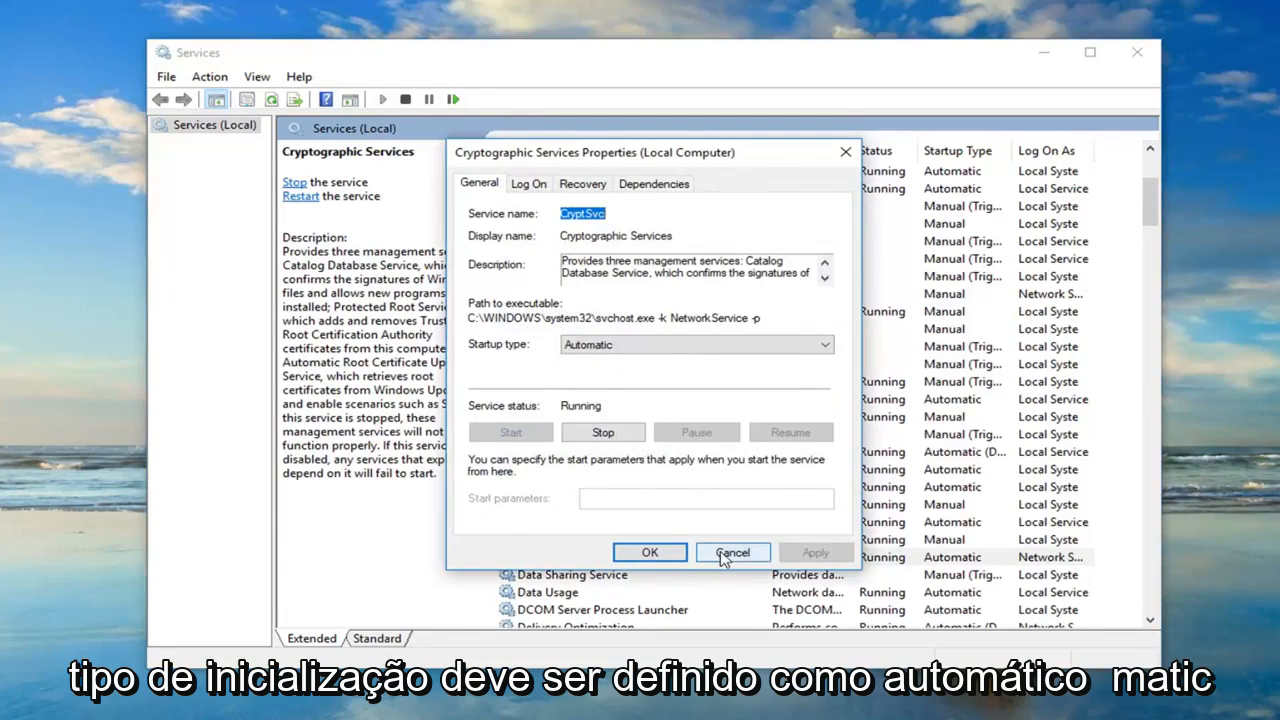
click(733, 552)
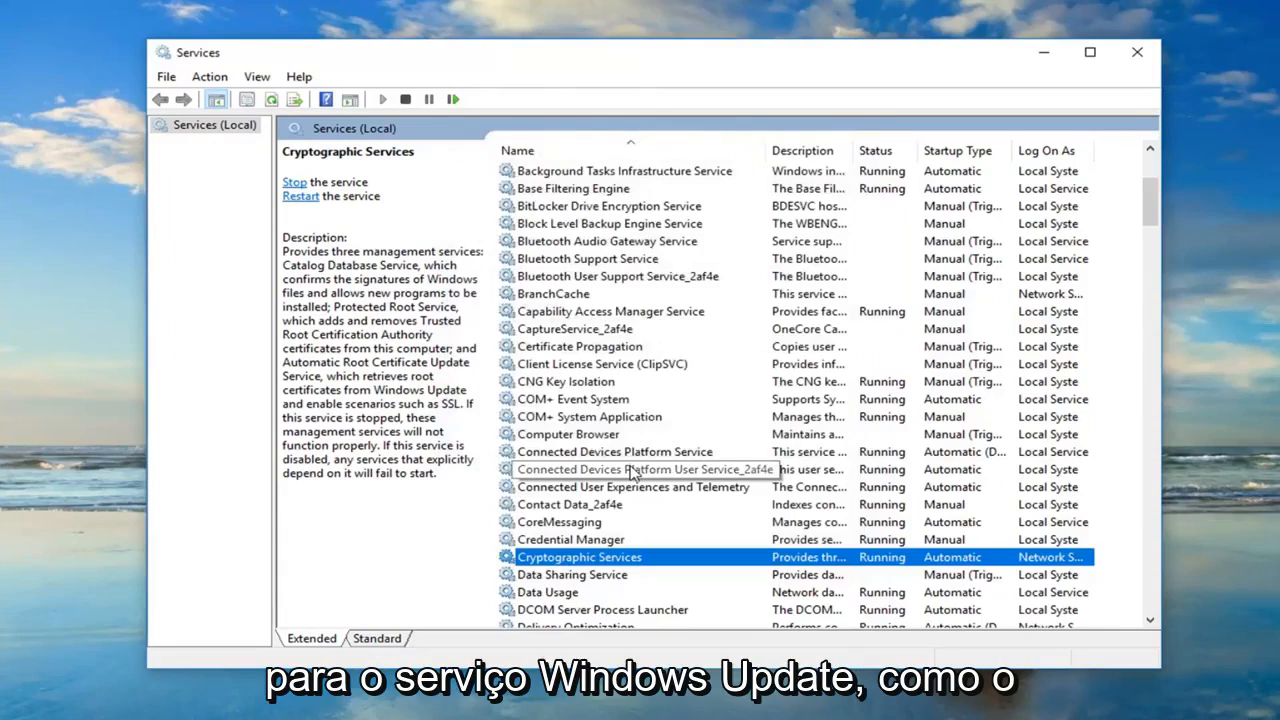
- Start the Windows Update service with Automatic startup and save its properties
scroll(down, 3)
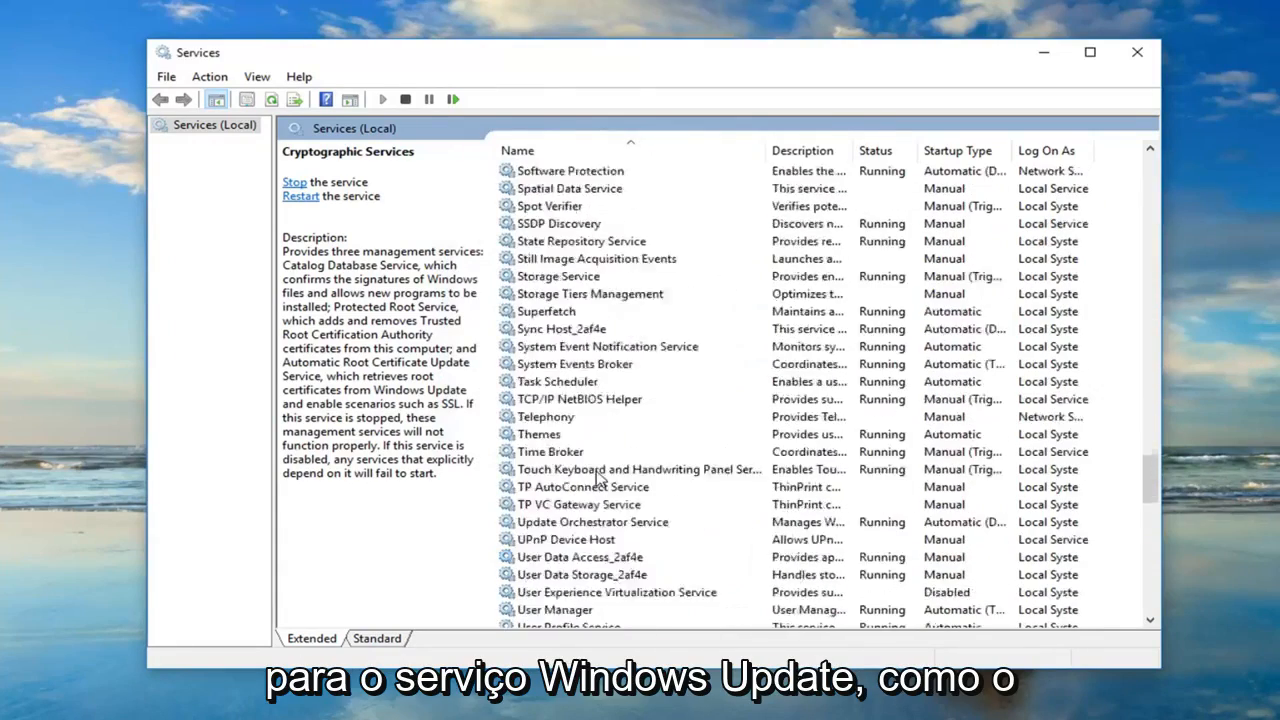
scroll(down, 3)
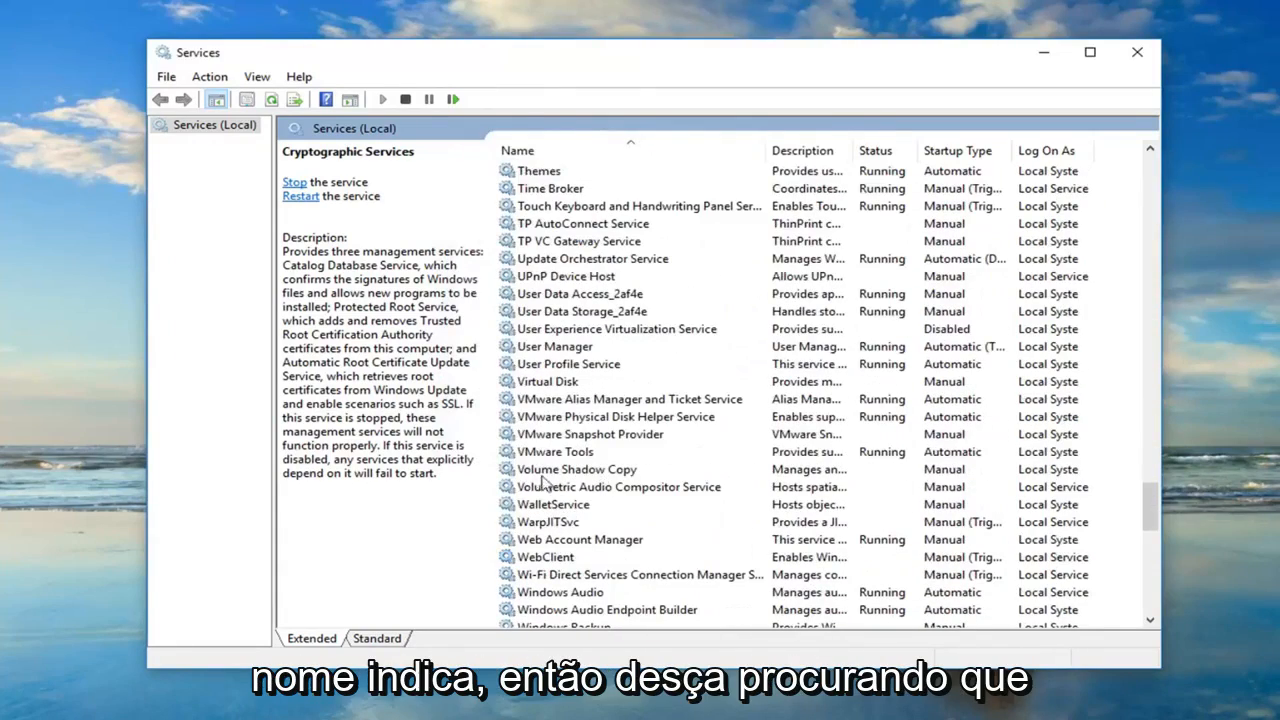
scroll(down, 3)
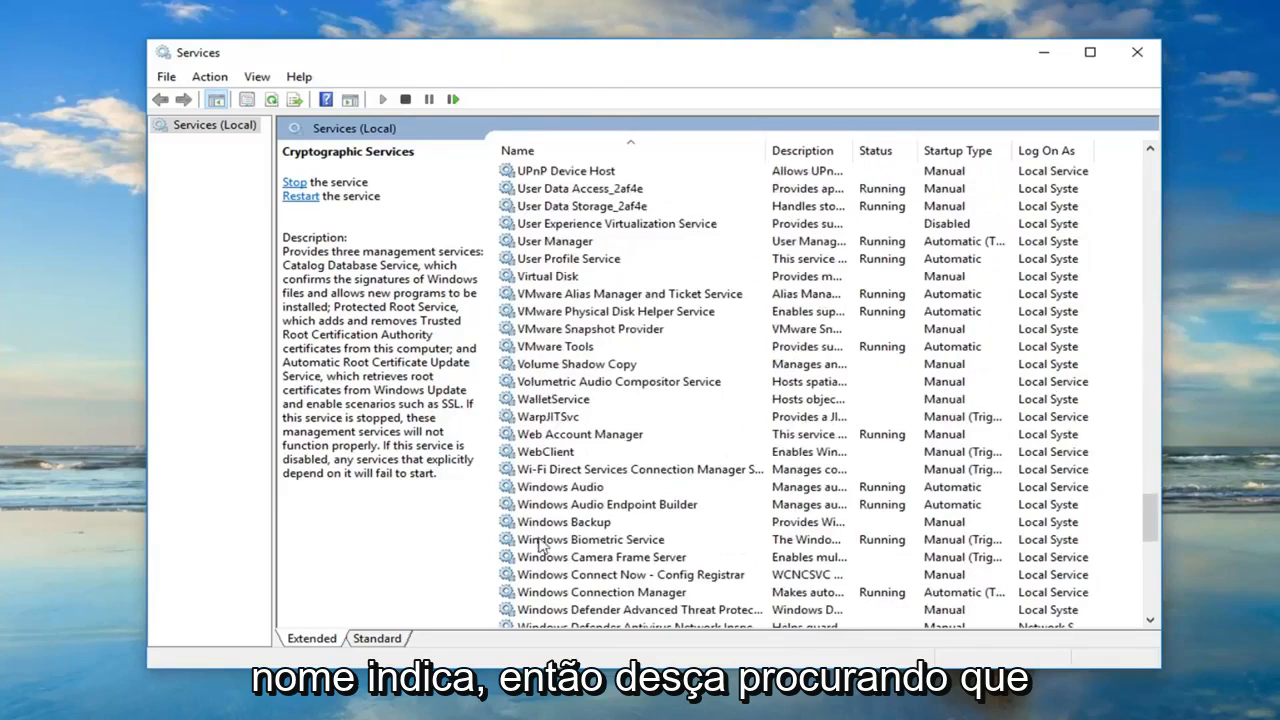
scroll(down, 3)
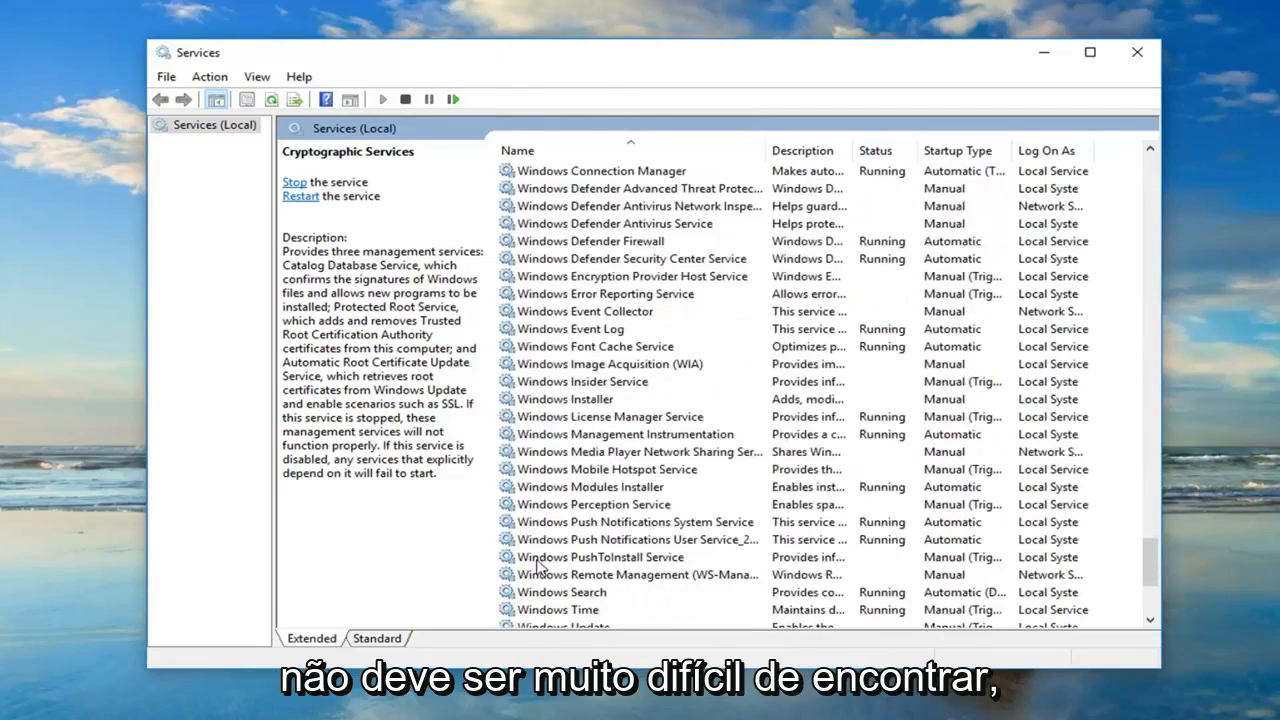
click(583, 574)
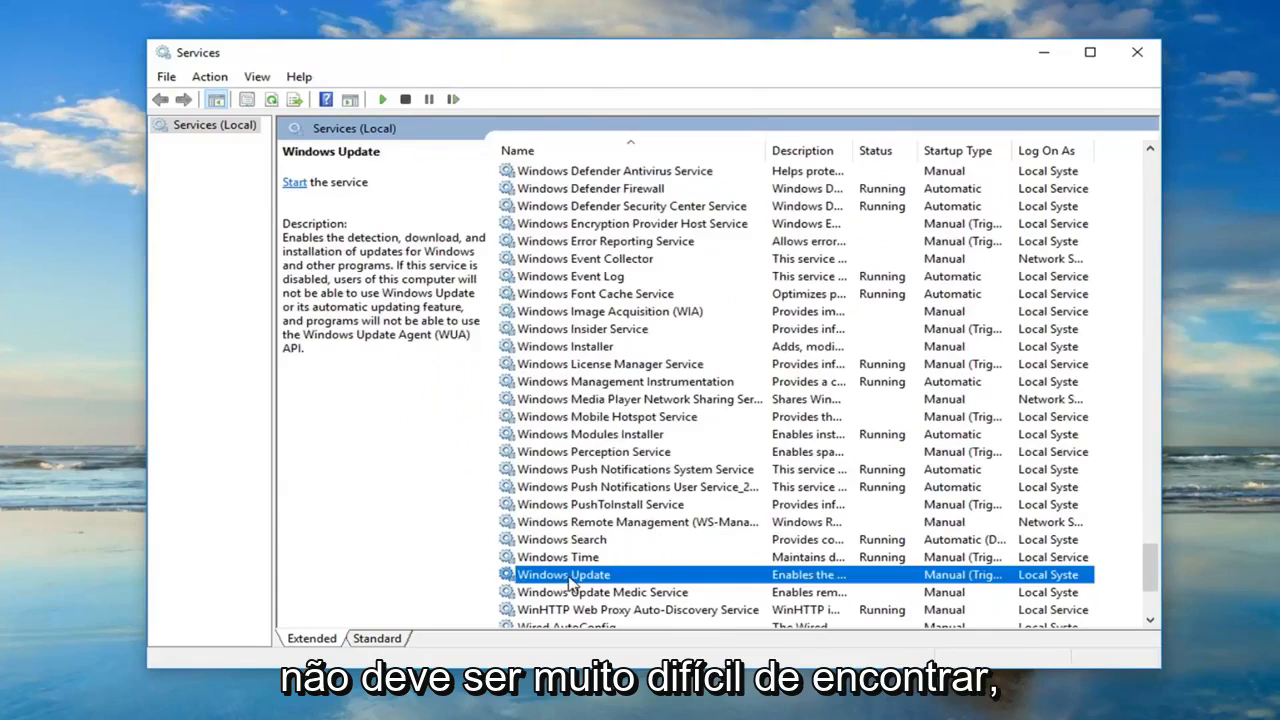
double_click(566, 574)
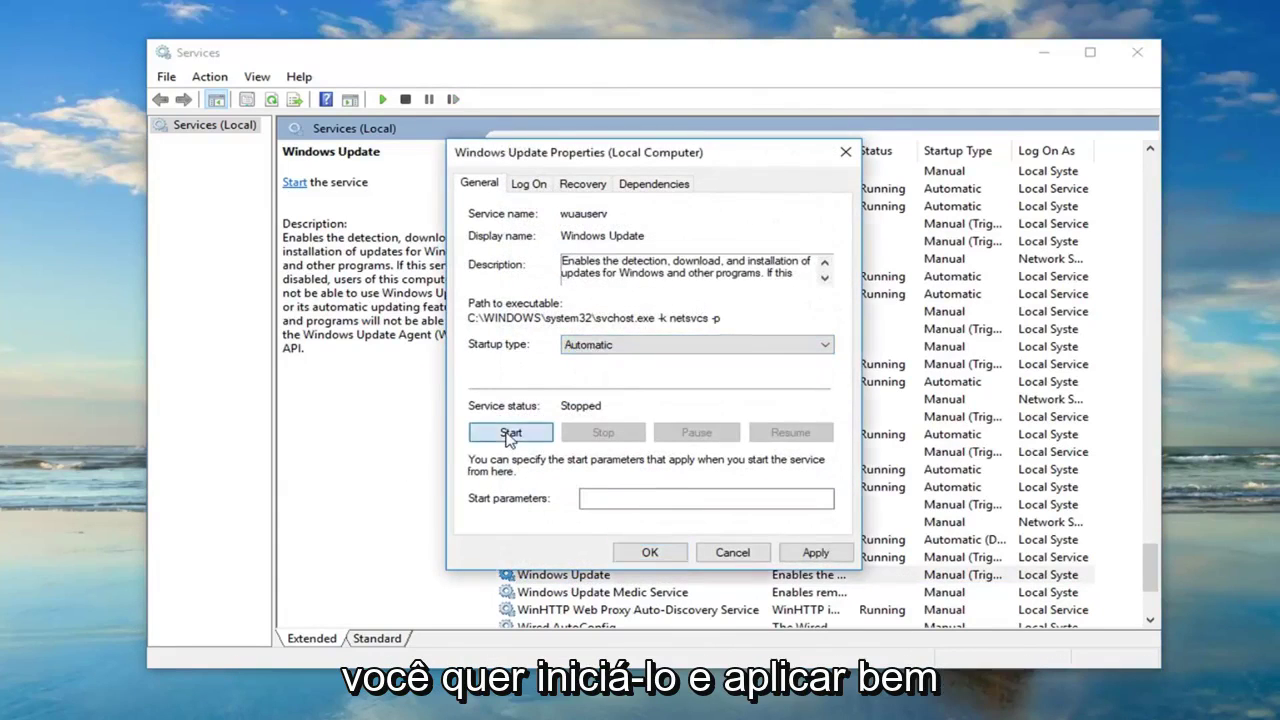
click(510, 432)
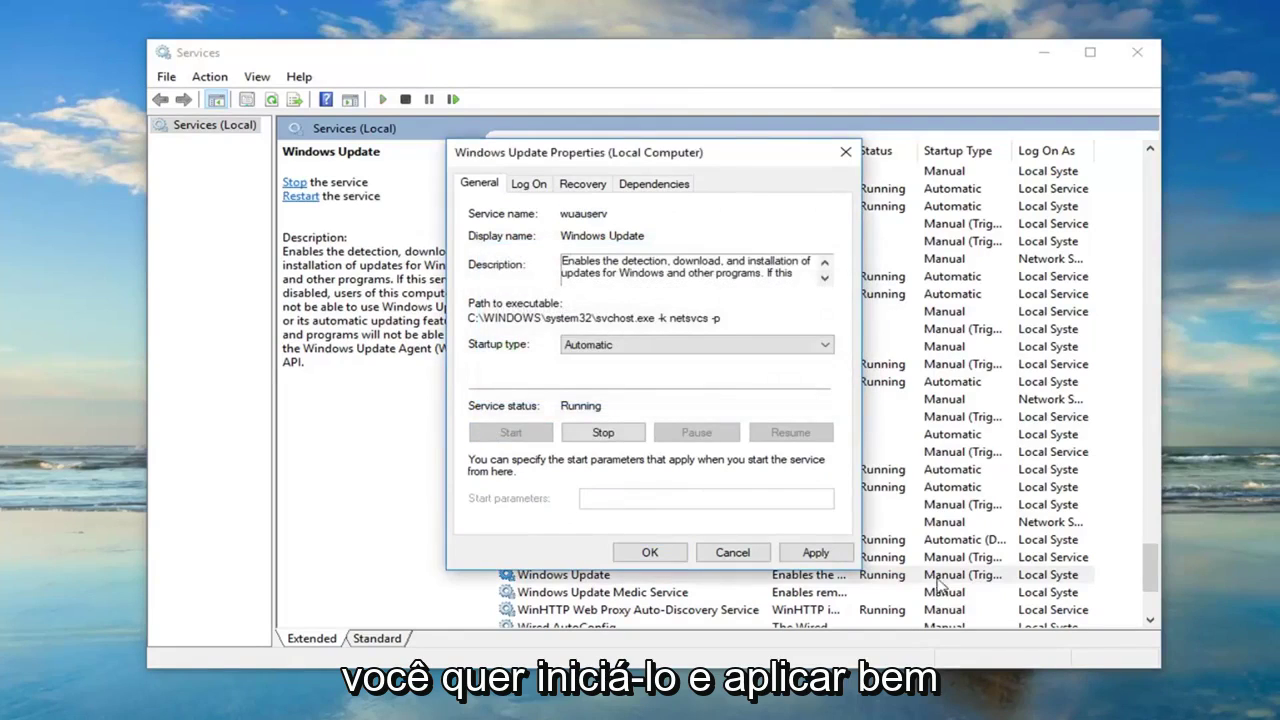
click(649, 552)
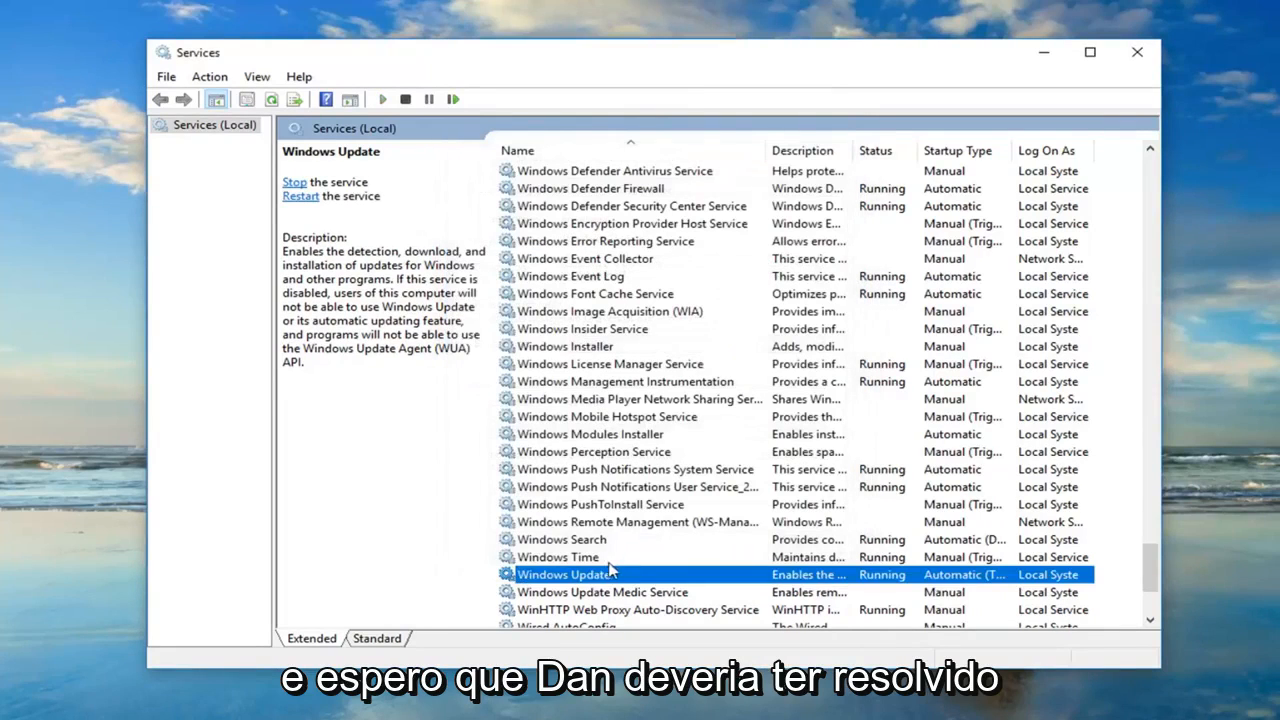
mouse_move(600, 574)
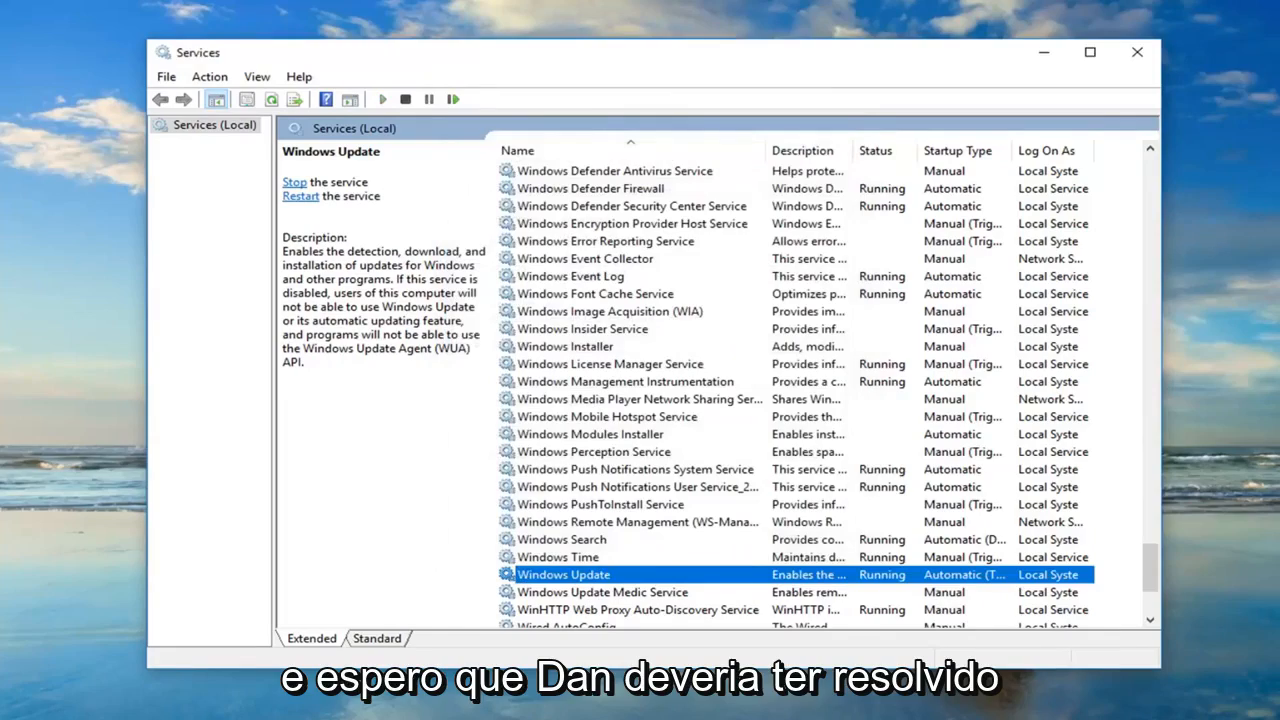